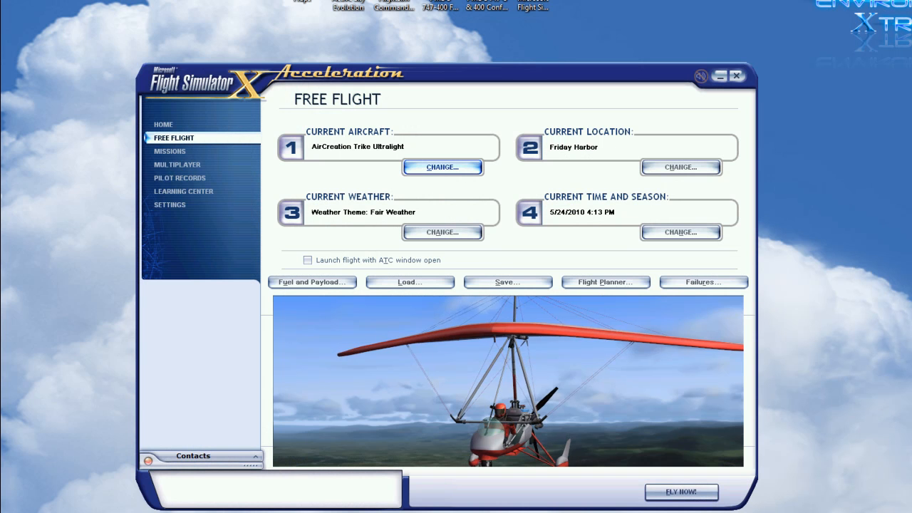
pyautogui.moveTo(548, 373)
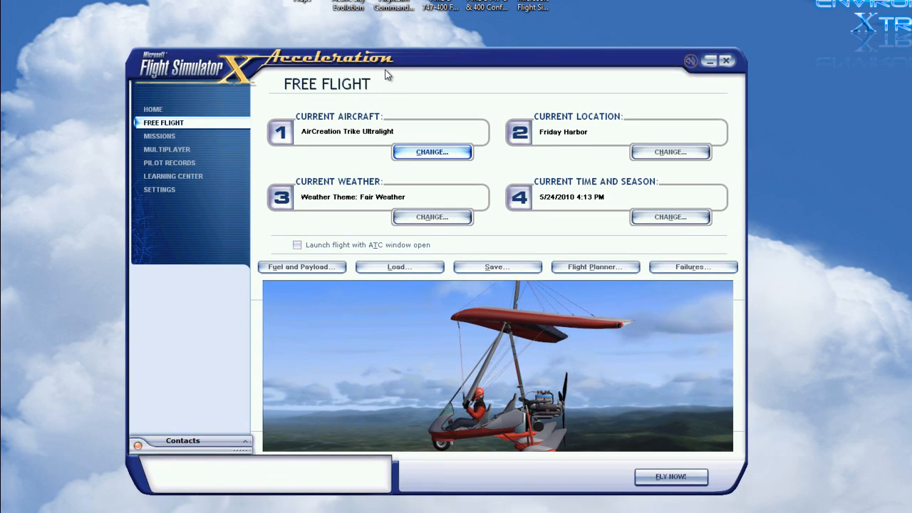
# Step: Choose the de Havilland Beaver DHC2 from the Select Aircraft list and confirm it
pyautogui.moveTo(387, 74); pyautogui.dragTo(326, 60)
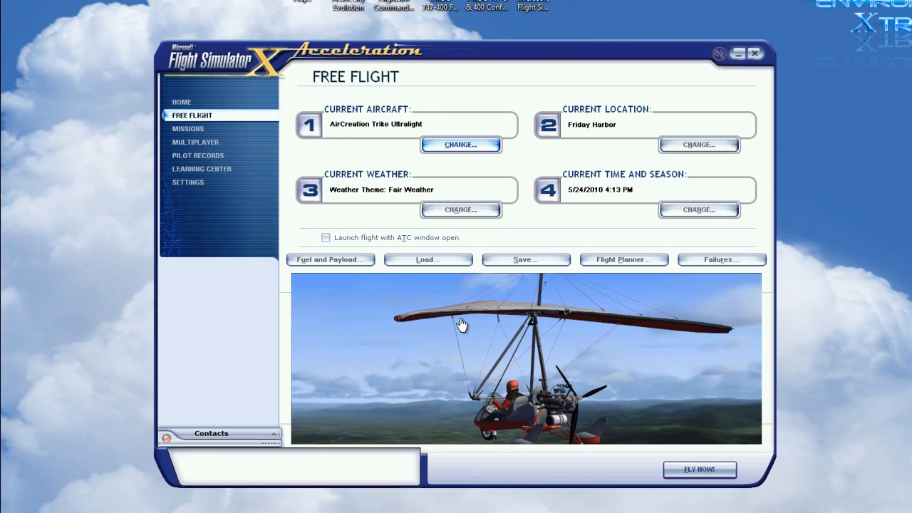
pyautogui.moveTo(460, 145)
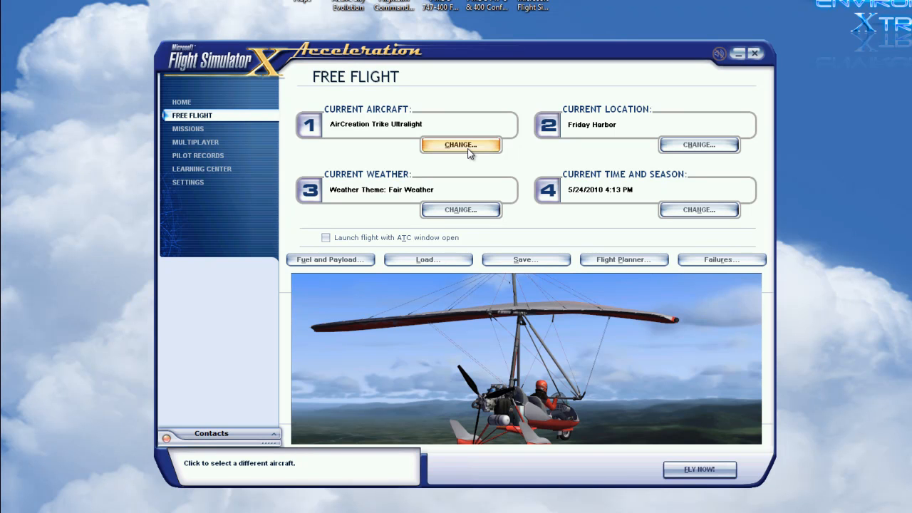
pyautogui.click(460, 146)
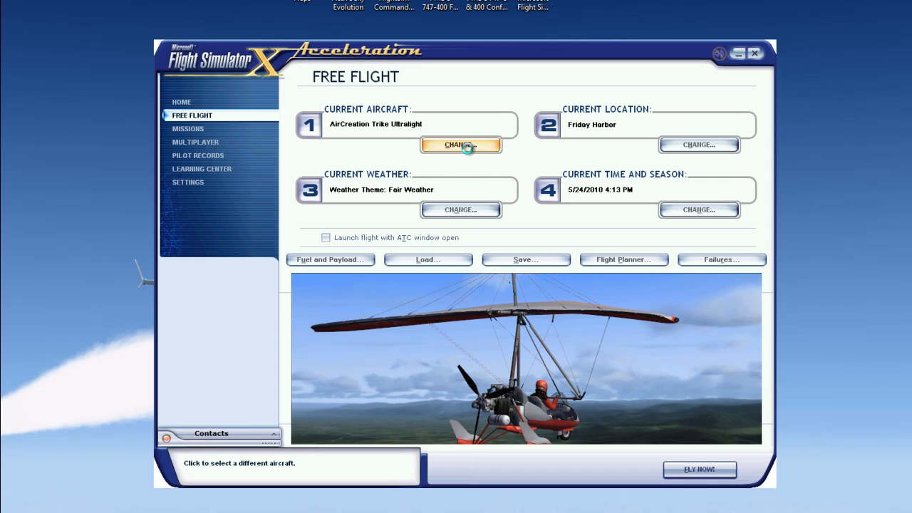
pyautogui.click(460, 145)
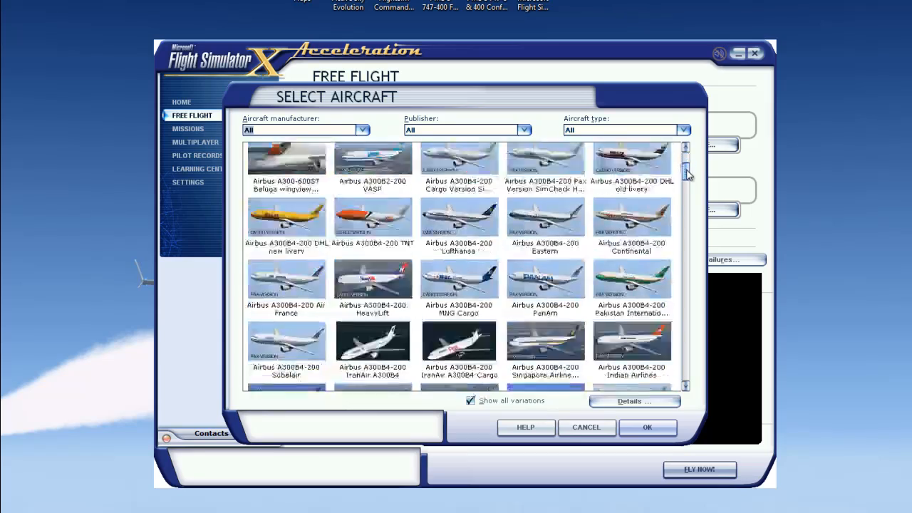
pyautogui.scroll(-3)
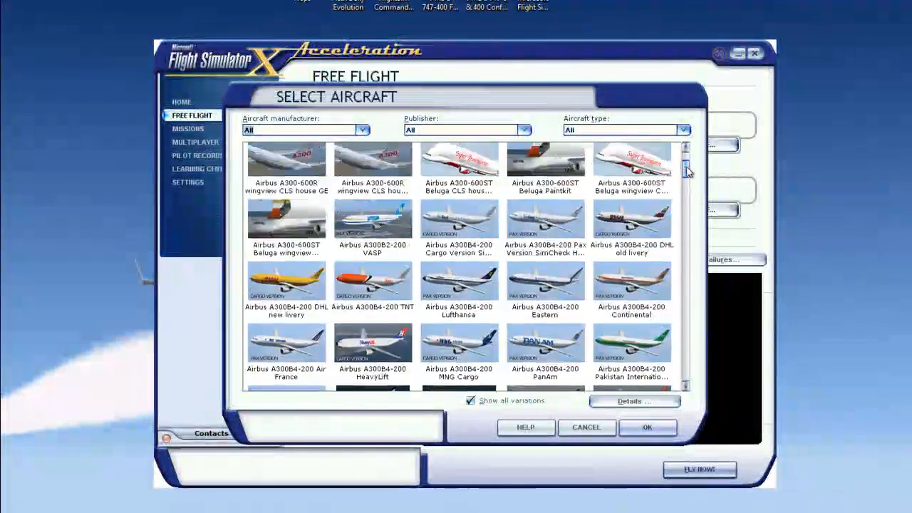
pyautogui.scroll(-3)
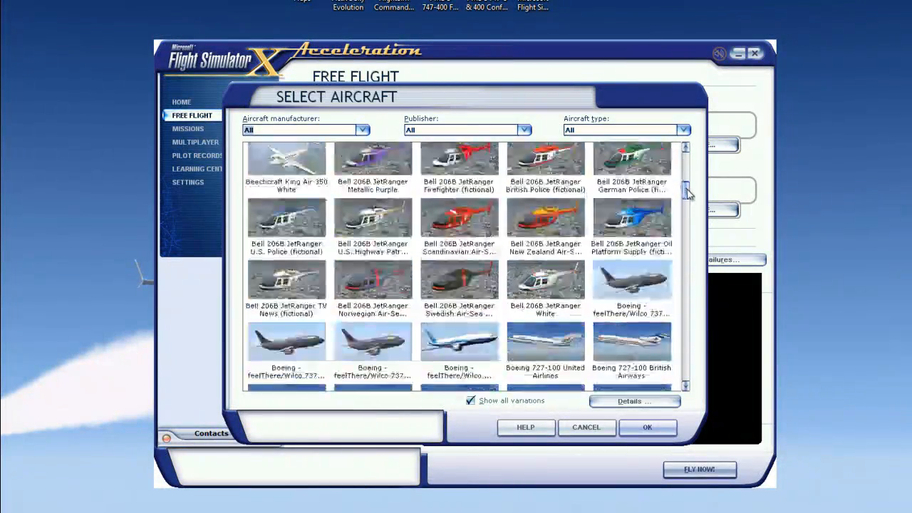
pyautogui.scroll(-3)
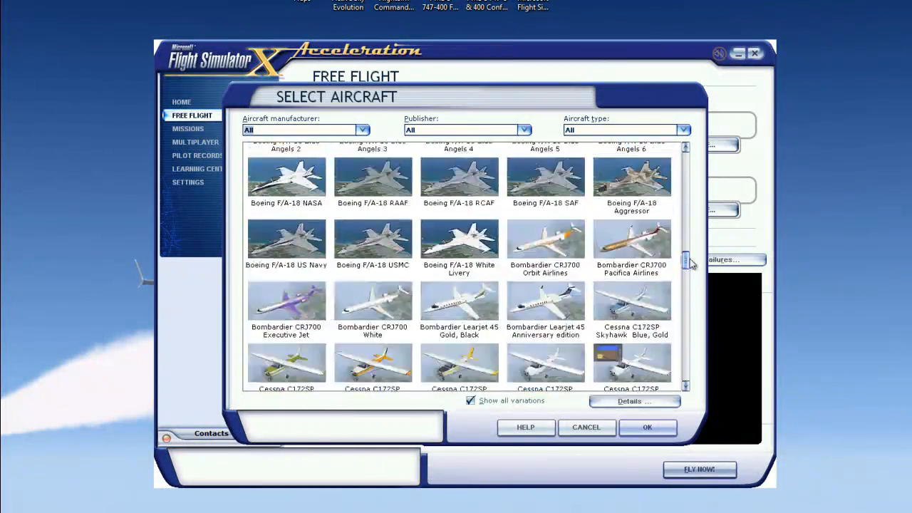
pyautogui.scroll(-3)
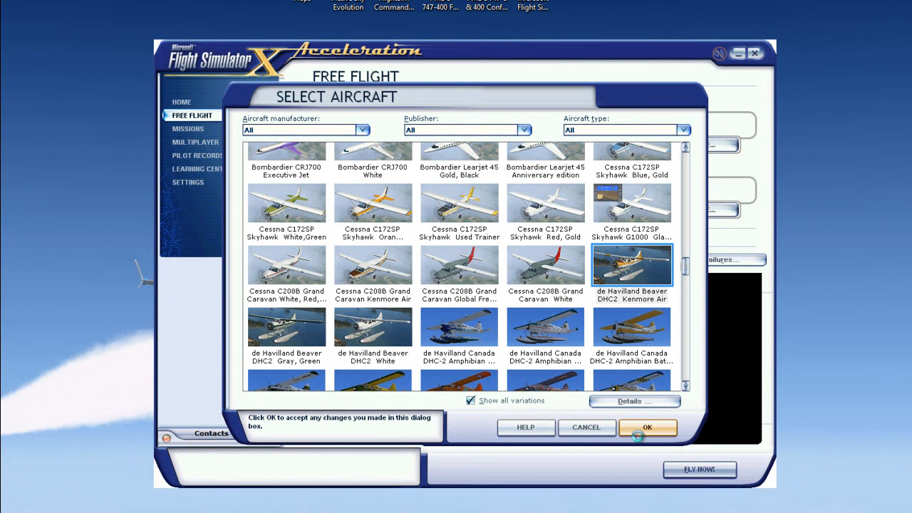
pyautogui.click(647, 428)
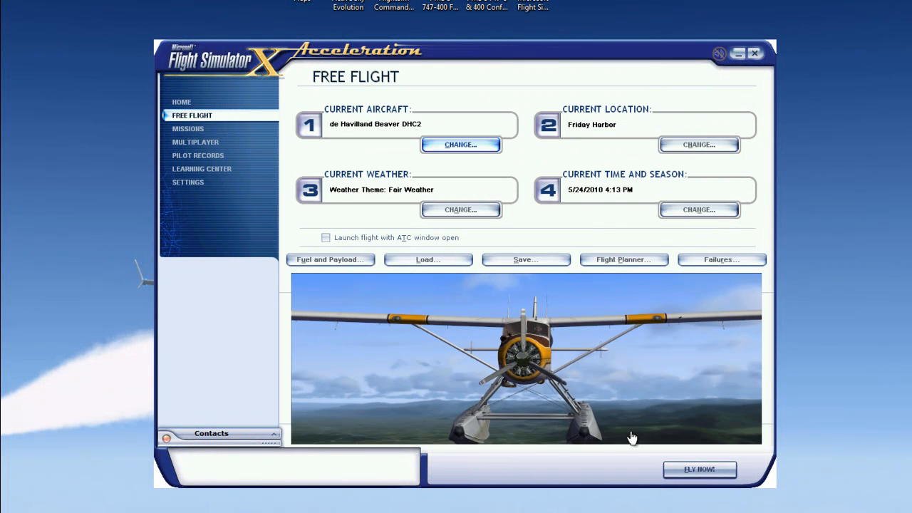
pyautogui.moveTo(698, 145)
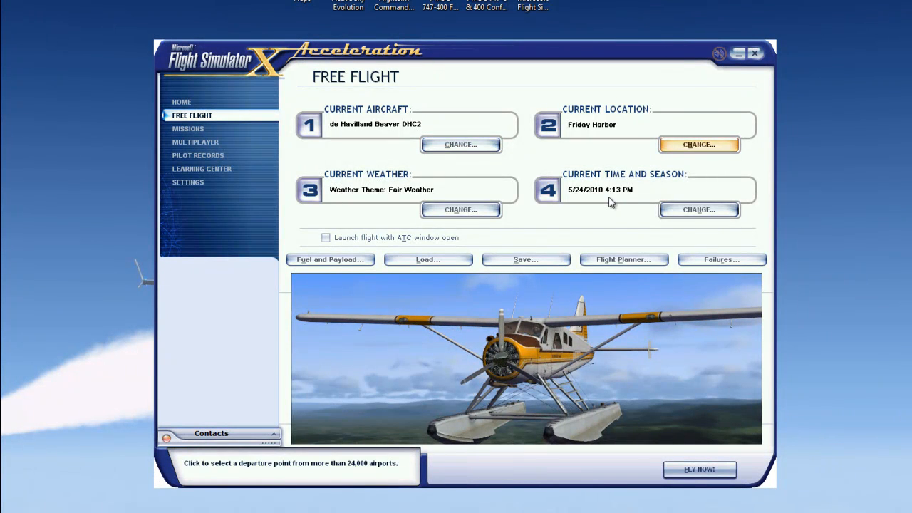
# Step: Confirm a Wake Island departure airport and the 10:13 AM, 5/25/2010 time and season
pyautogui.click(698, 145)
pyautogui.write('PWAK')
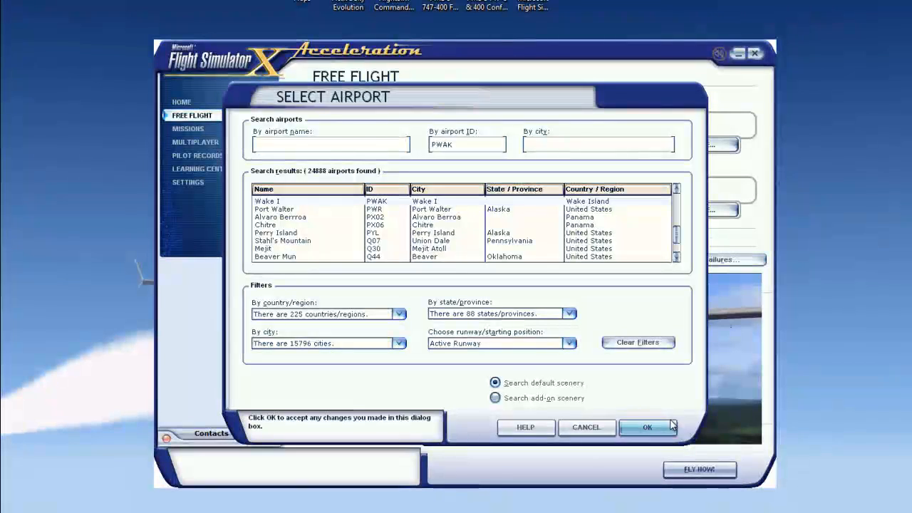
pyautogui.click(647, 428)
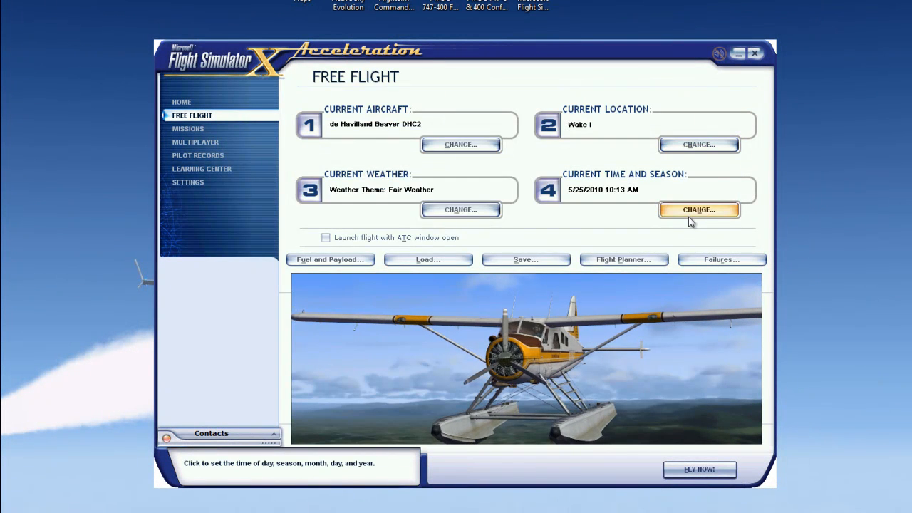
pyautogui.click(698, 209)
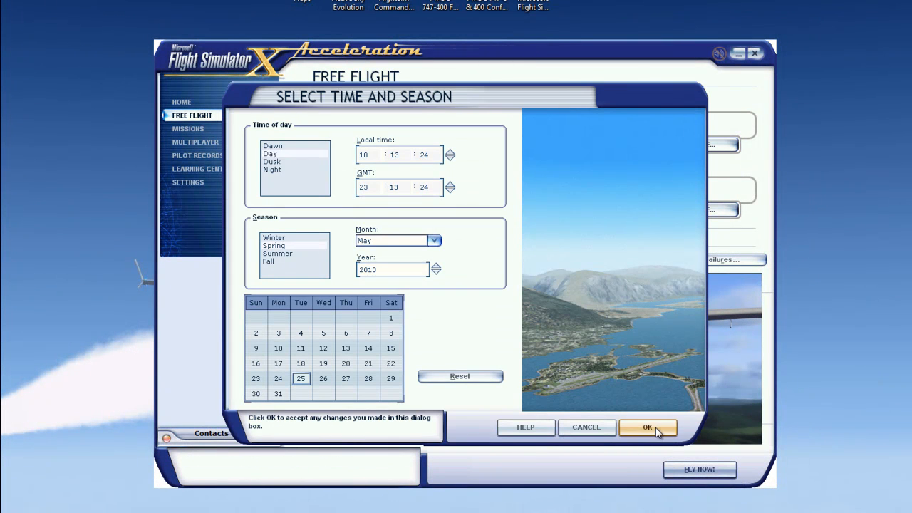
pyautogui.click(647, 427)
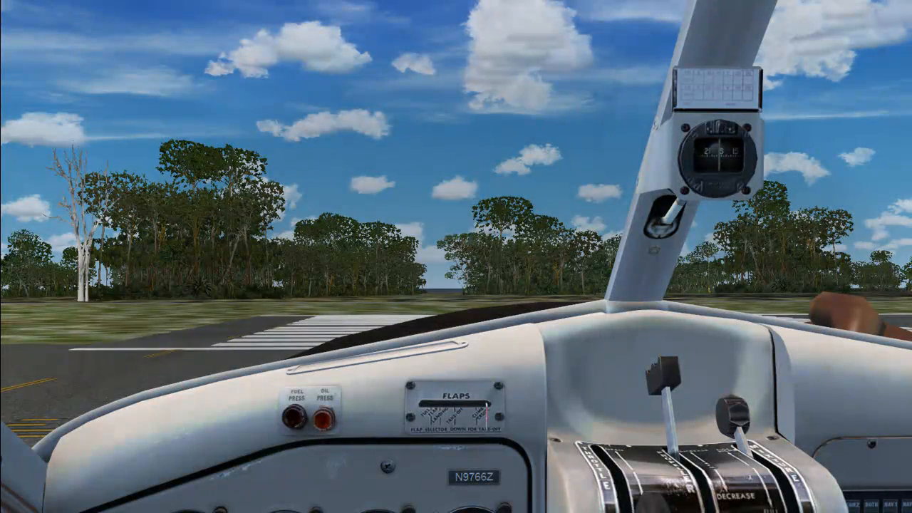
pyautogui.moveTo(131, 51)
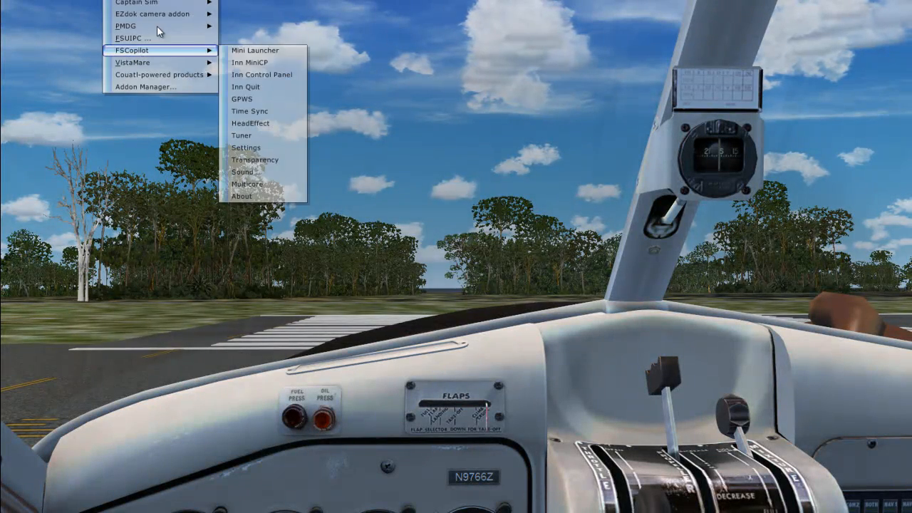
pyautogui.moveTo(153, 14)
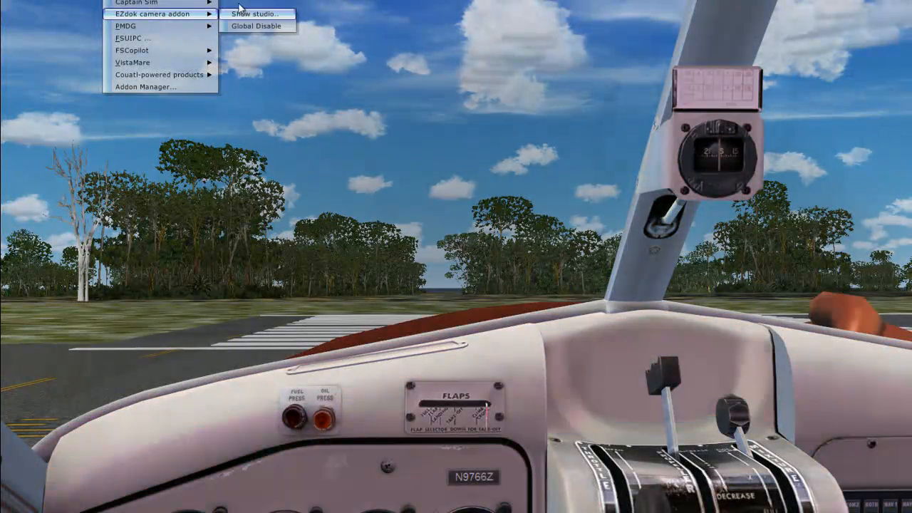
# Step: Launch the EZdok camera studio from the Add-ons menu
pyautogui.click(255, 14)
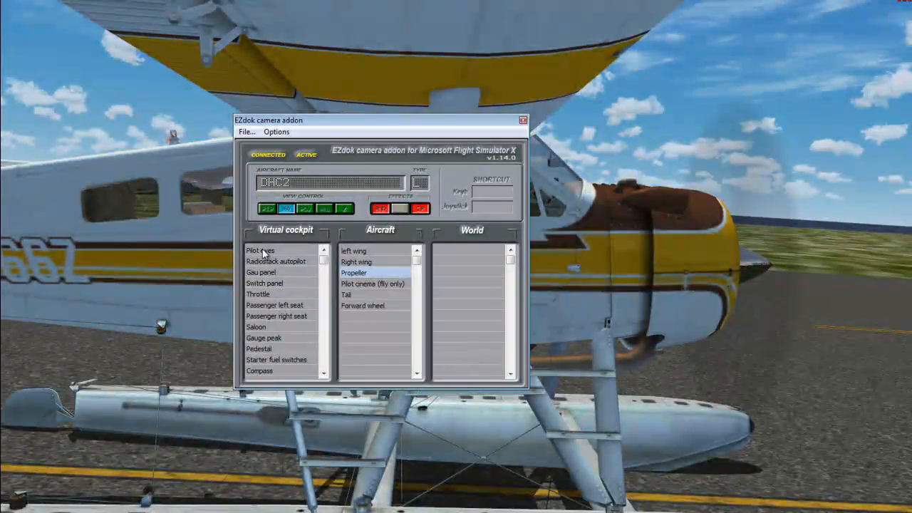
# Step: Preview the Pilot eyes and Gau panel virtual cockpit cameras
pyautogui.click(259, 251)
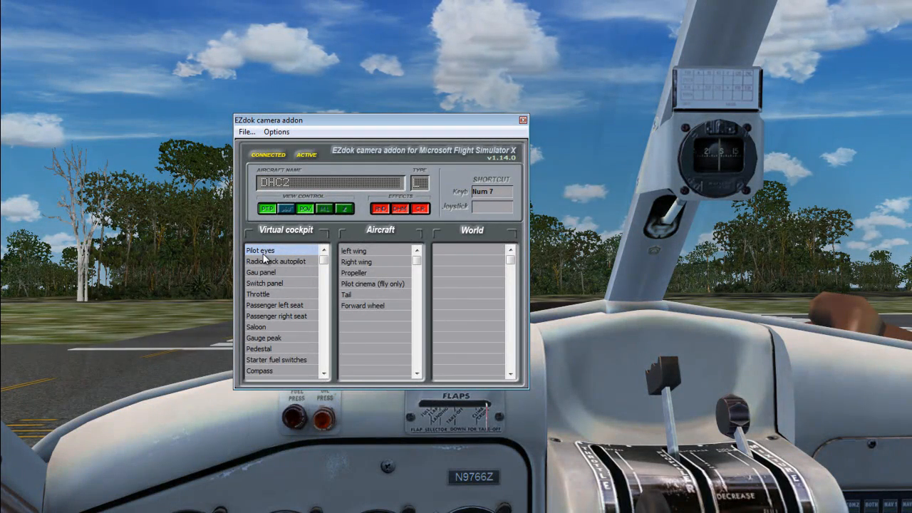
pyautogui.moveTo(302, 227)
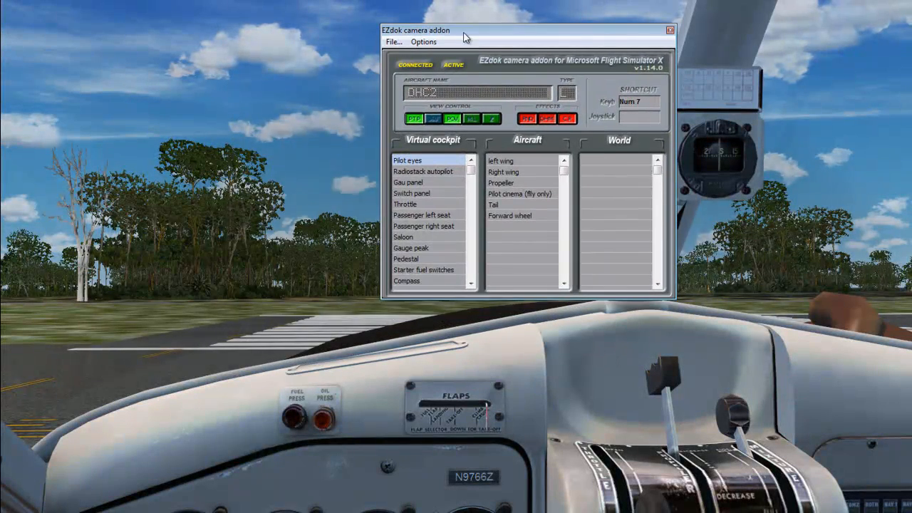
pyautogui.moveTo(448, 173)
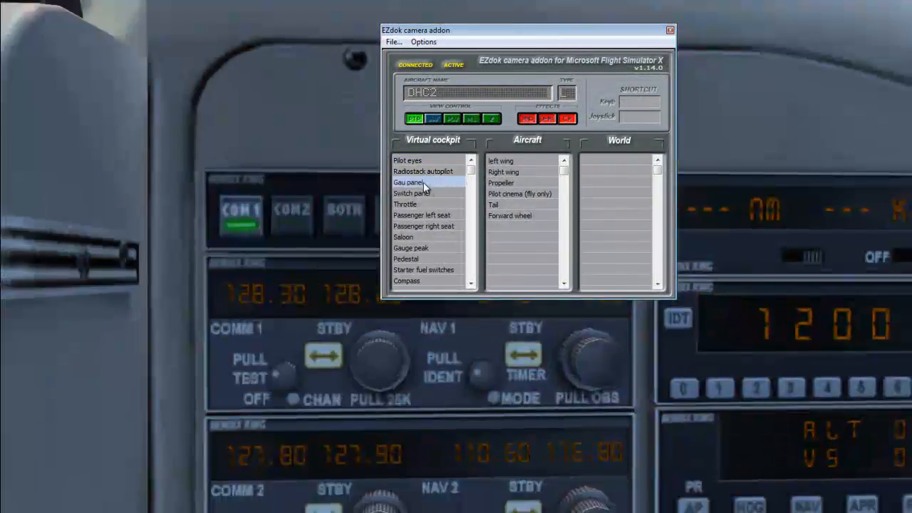
pyautogui.click(410, 194)
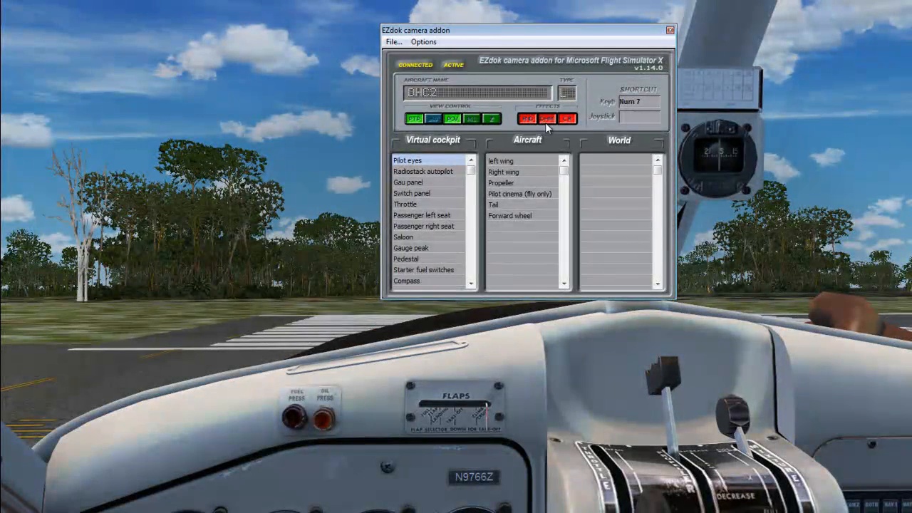
pyautogui.moveTo(530, 136)
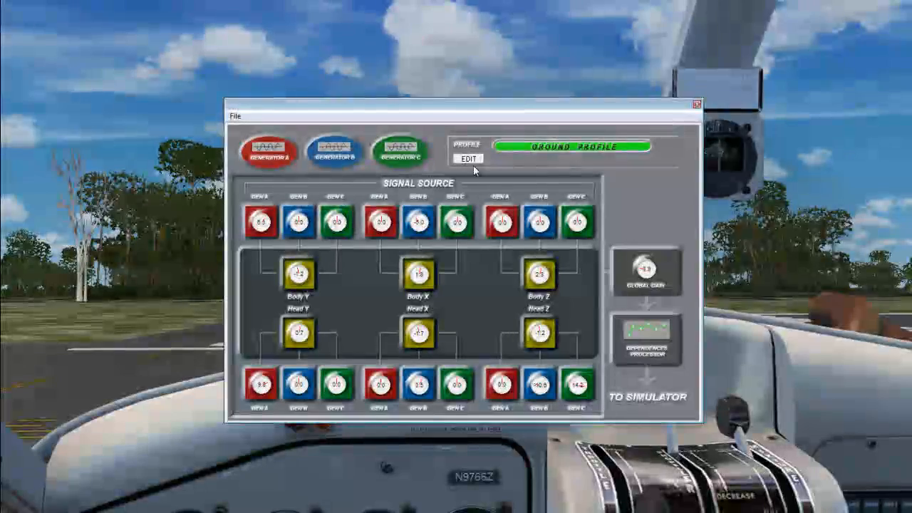
# Step: Choose the ground effects profile and start a full vibration export including generators
pyautogui.click(468, 158)
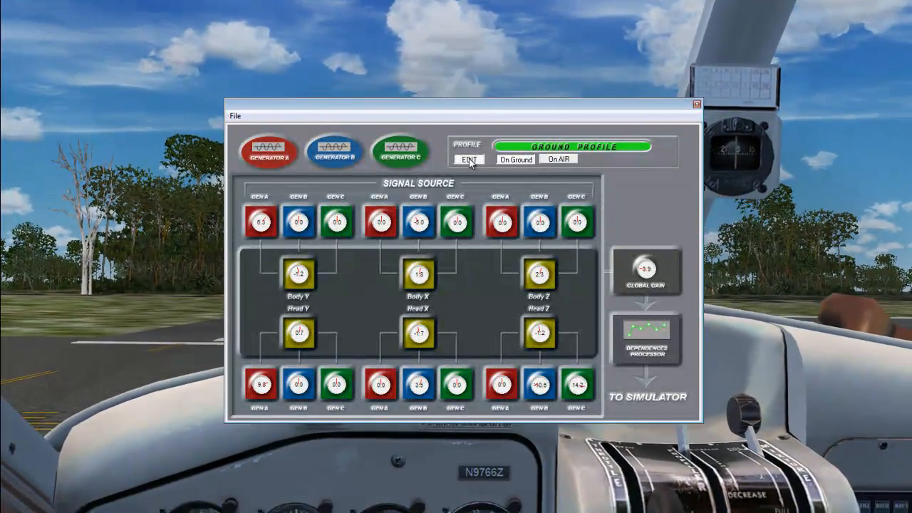
pyautogui.click(558, 159)
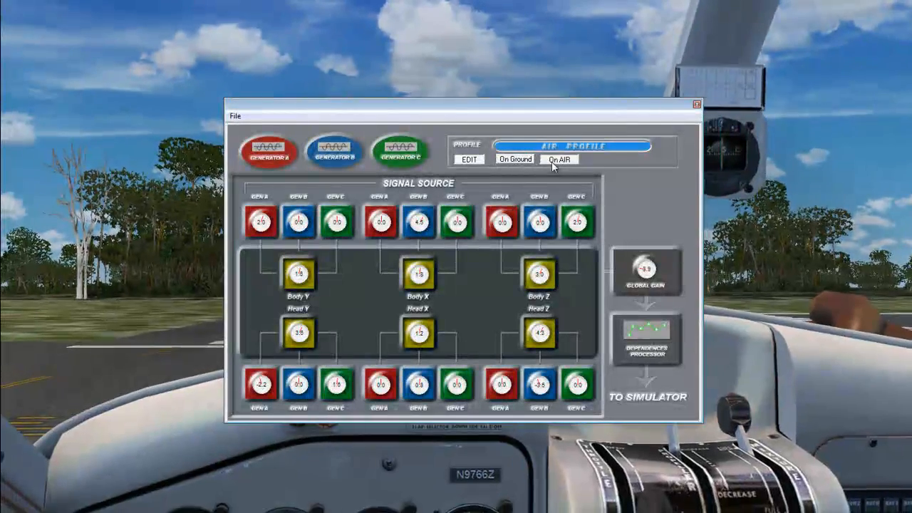
pyautogui.click(513, 159)
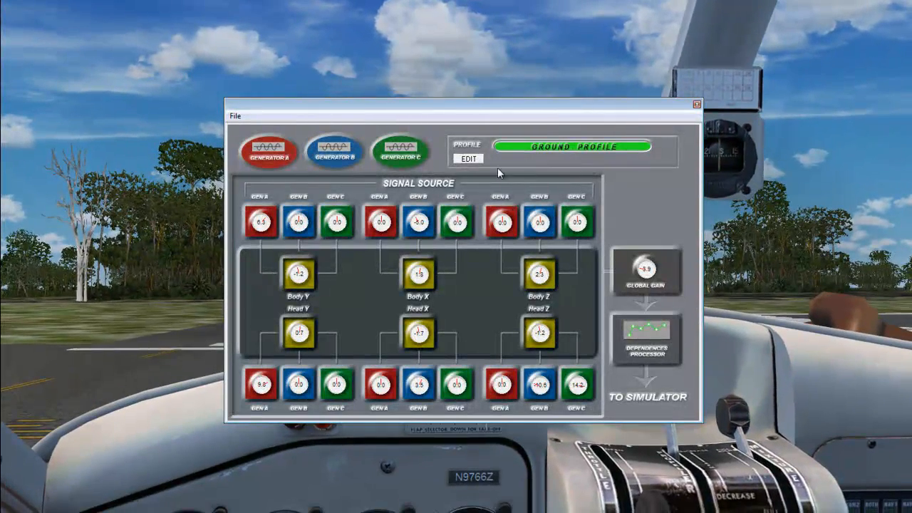
pyautogui.click(235, 115)
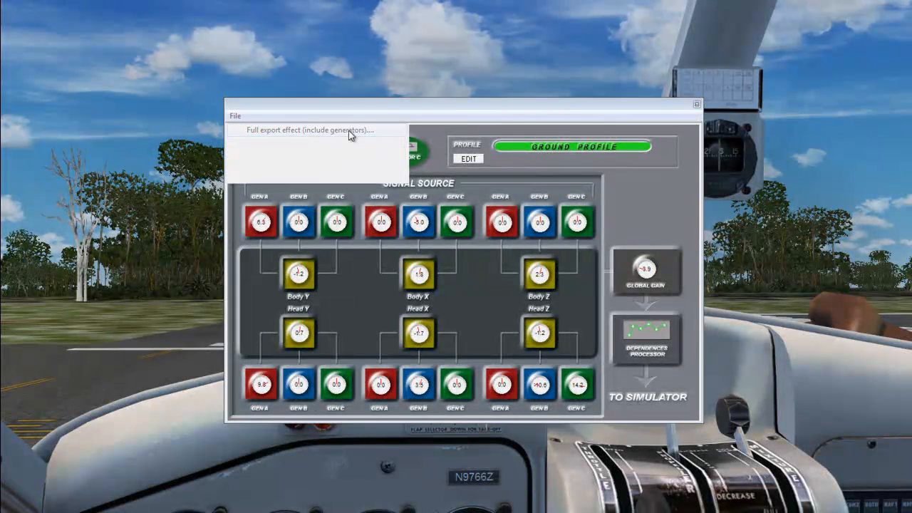
pyautogui.click(310, 129)
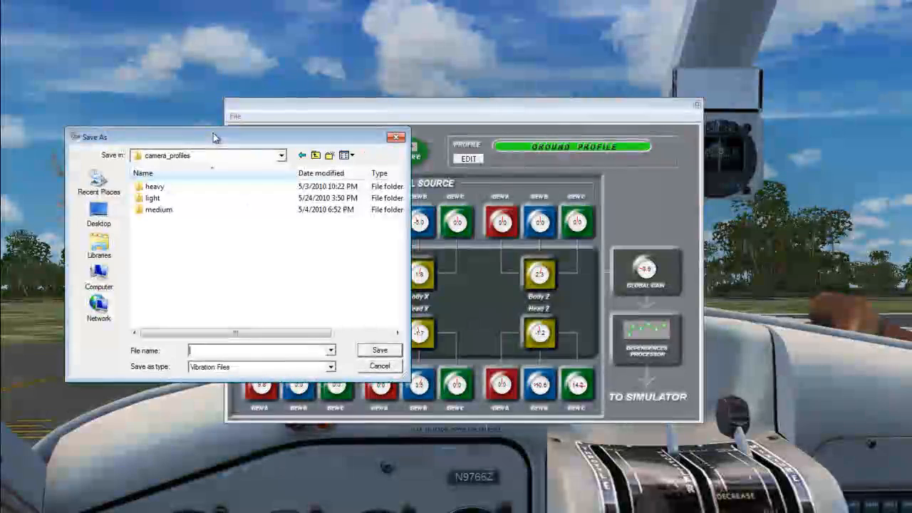
pyautogui.moveTo(153, 197)
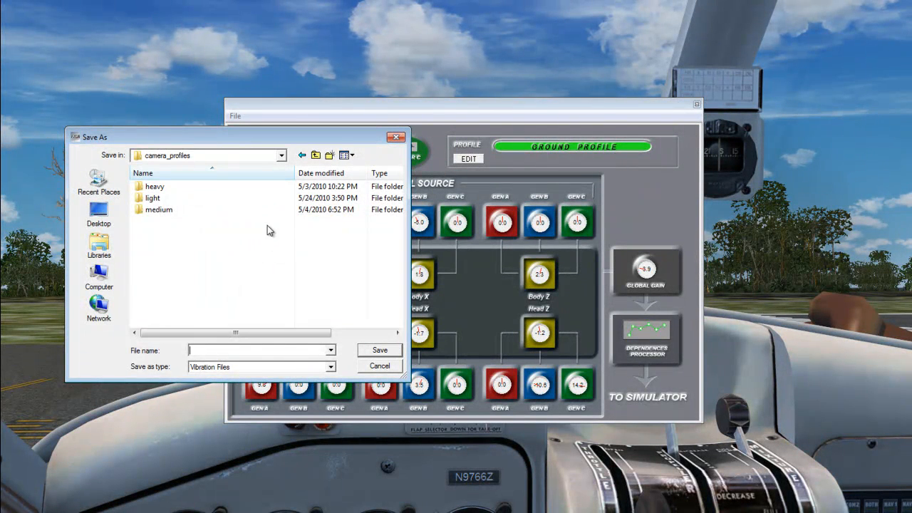
# Step: Save the vibration effect as light.vib in the light folder, replacing the existing file
pyautogui.doubleClick(152, 196)
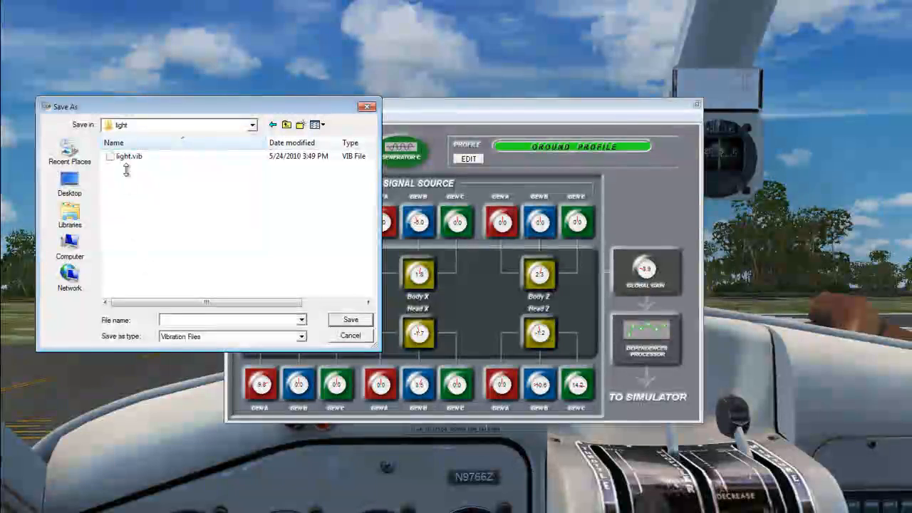
pyautogui.click(228, 319)
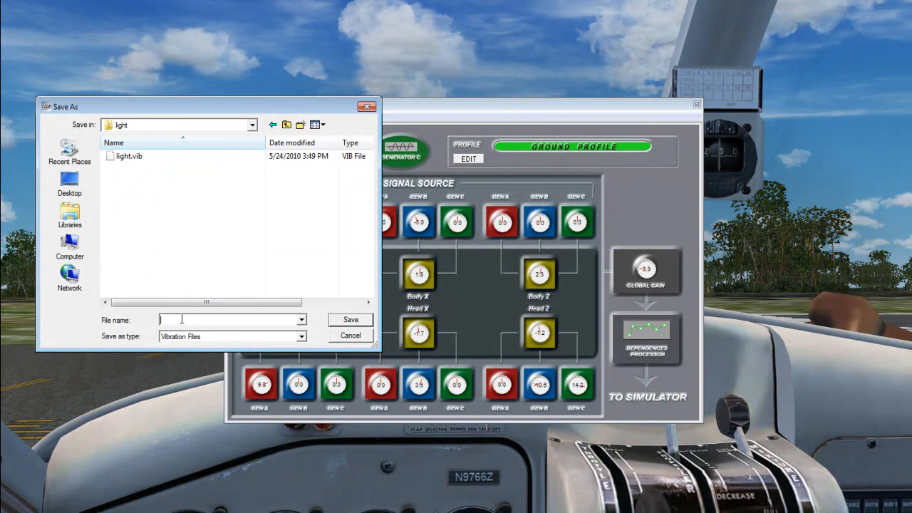
pyautogui.write('light')
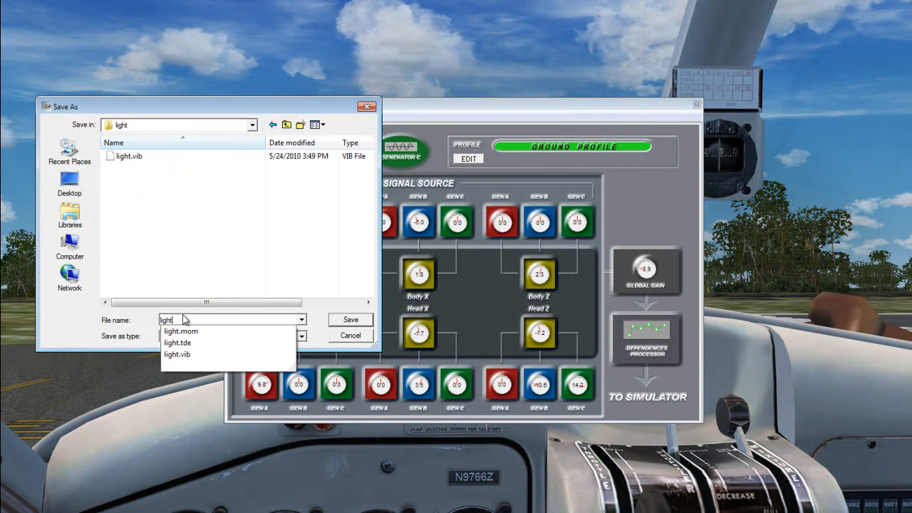
pyautogui.click(351, 319)
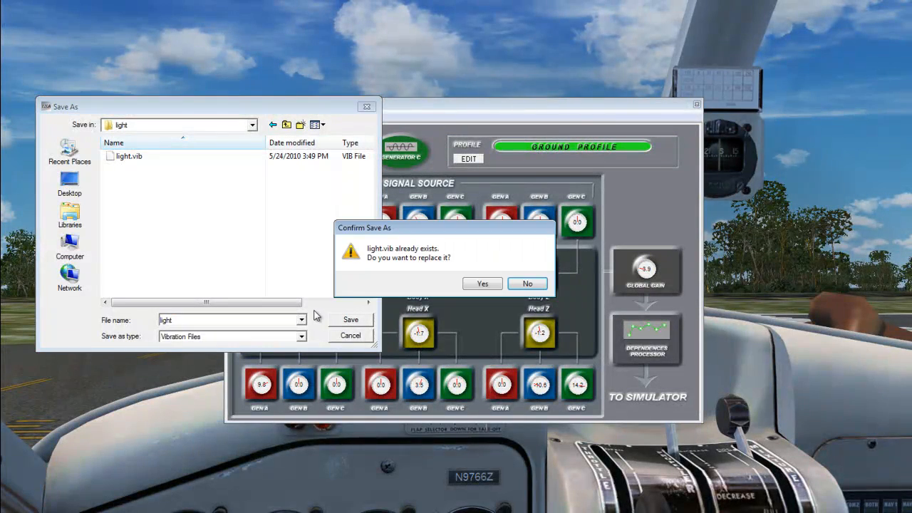
pyautogui.click(481, 284)
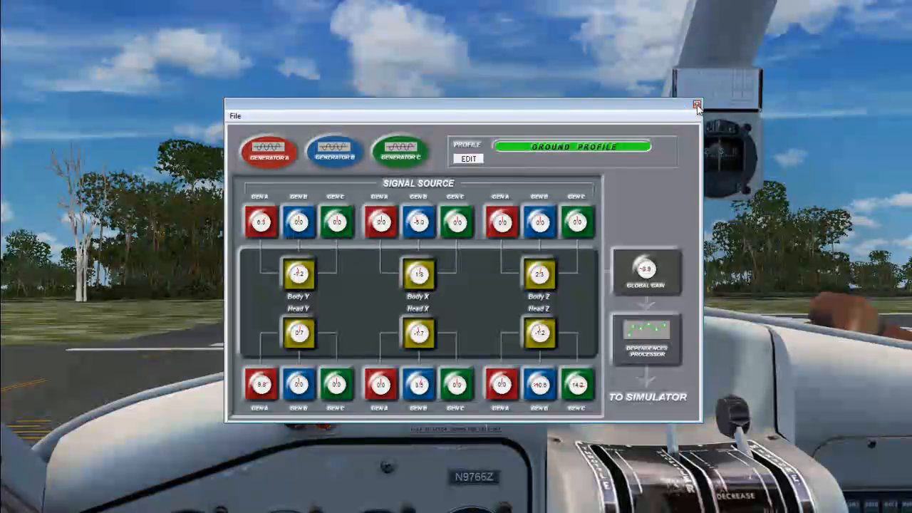
pyautogui.click(696, 104)
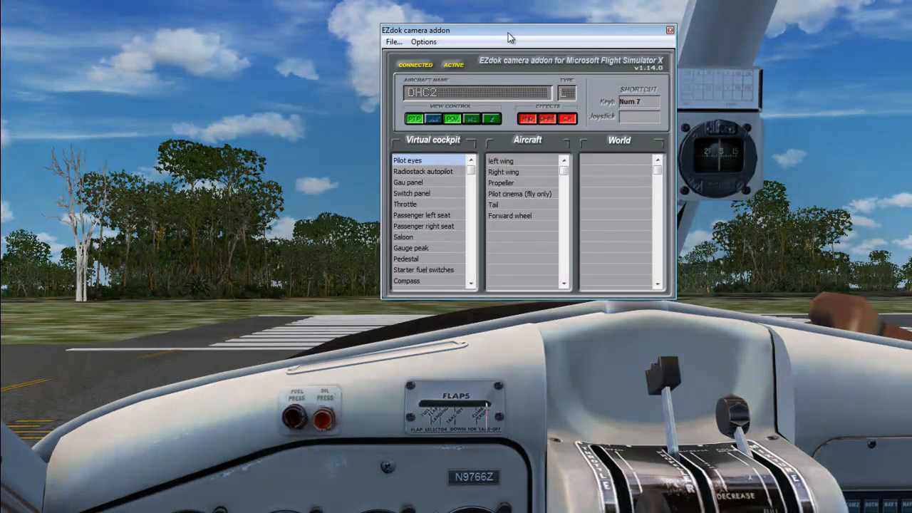
# Step: Export the Momentum effect settings into the light folder
pyautogui.moveTo(510, 30); pyautogui.dragTo(402, 80)
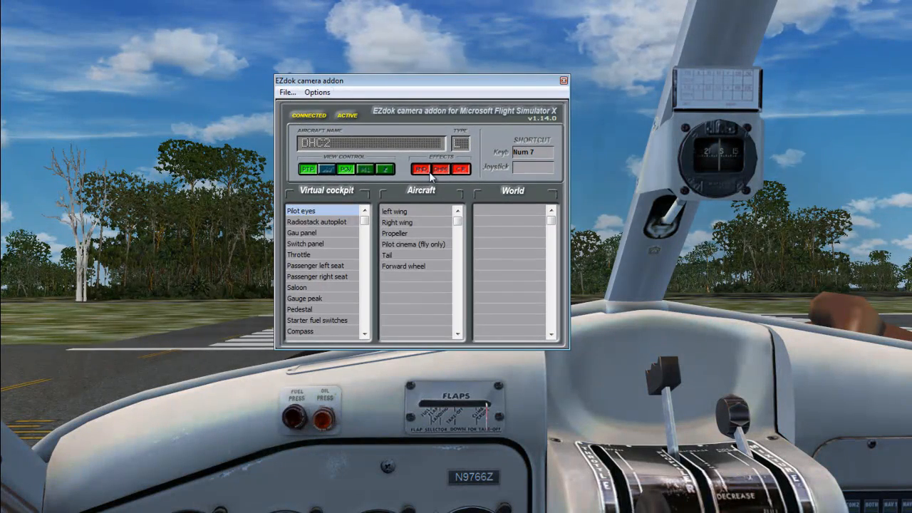
pyautogui.moveTo(439, 177)
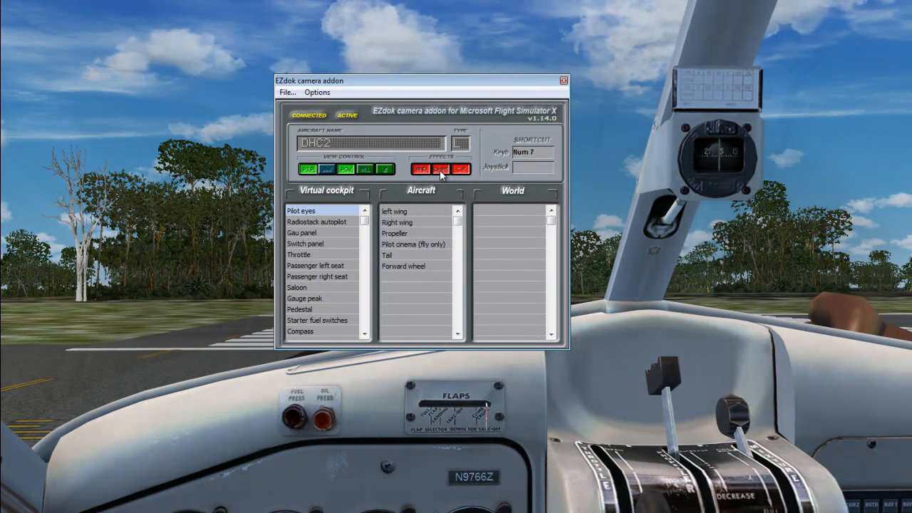
pyautogui.click(286, 92)
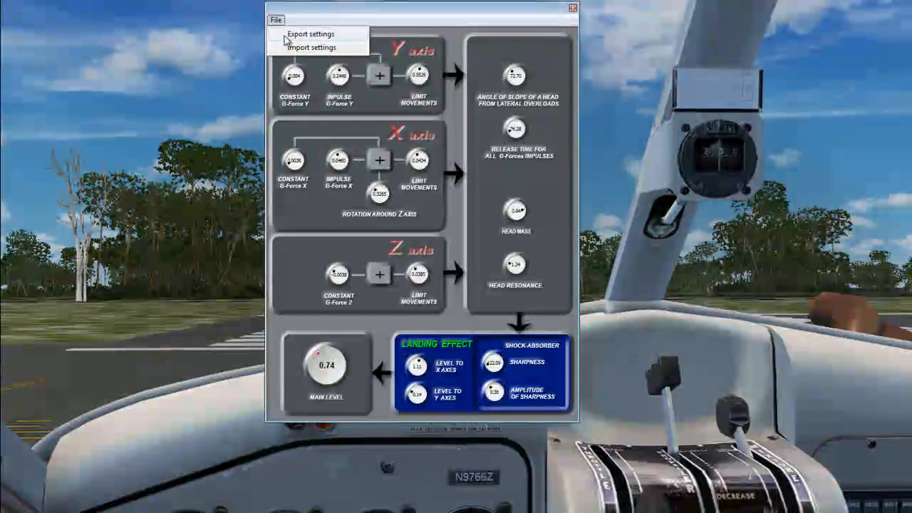
pyautogui.click(309, 34)
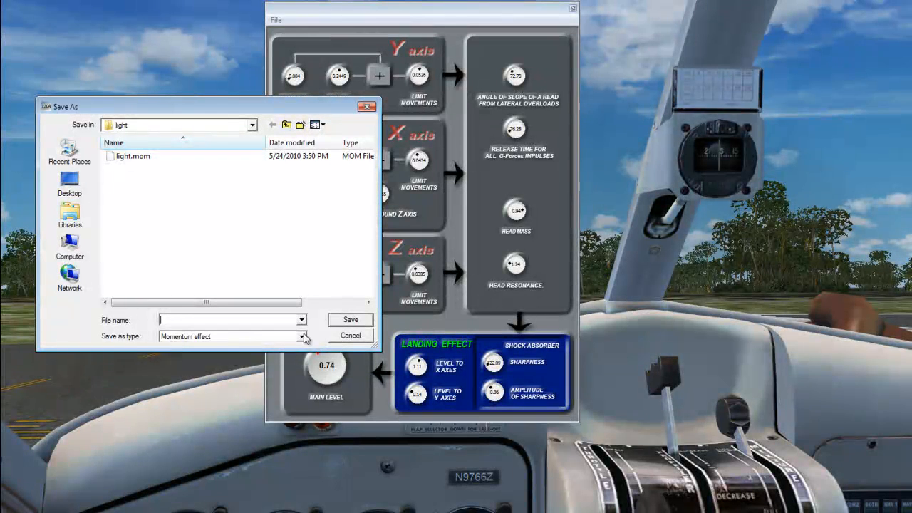
pyautogui.moveTo(373, 382)
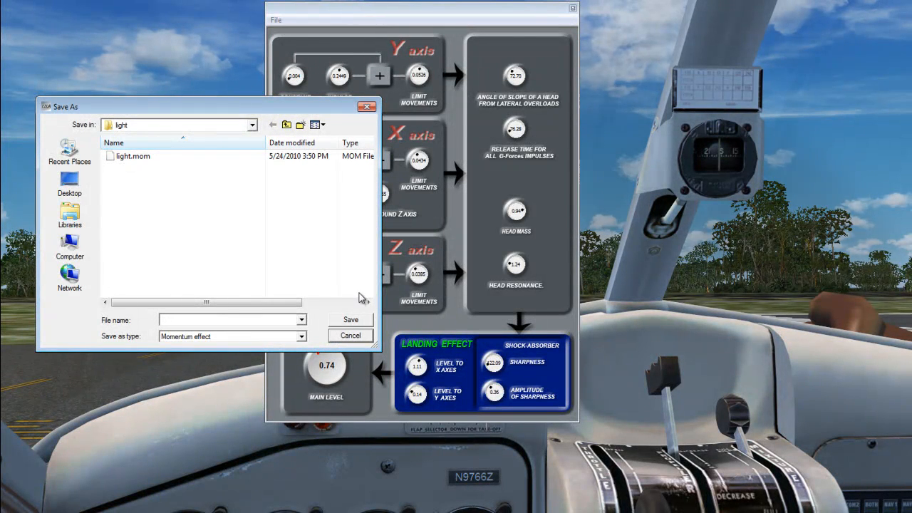
pyautogui.click(351, 335)
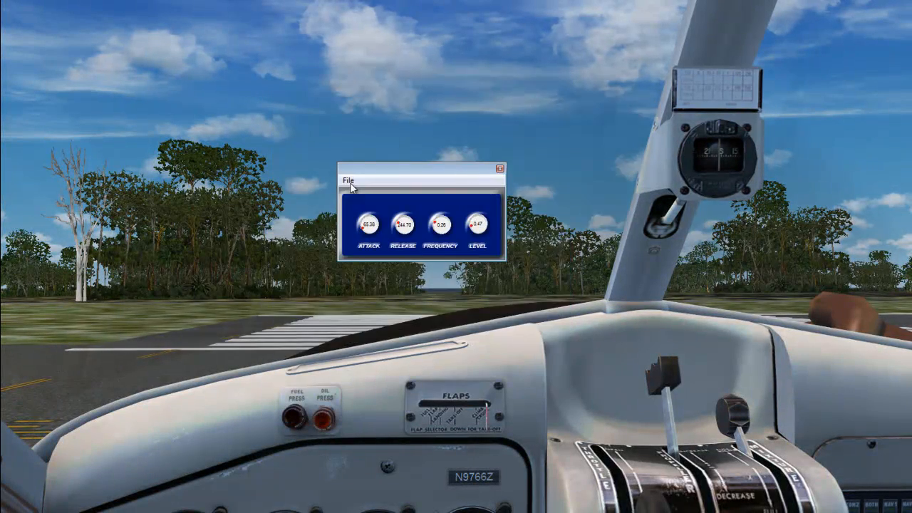
# Step: Export the Touchdown effect settings into the light folder and close its editor
pyautogui.click(347, 179)
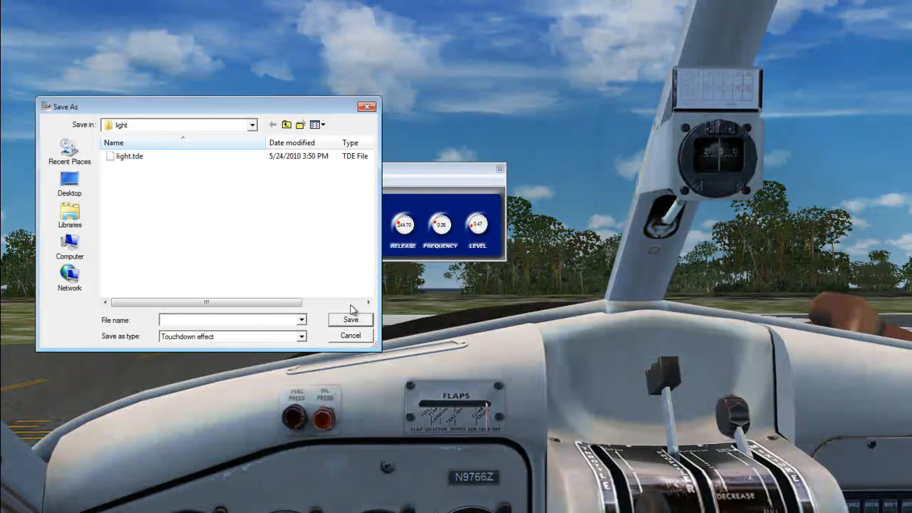
pyautogui.click(131, 155)
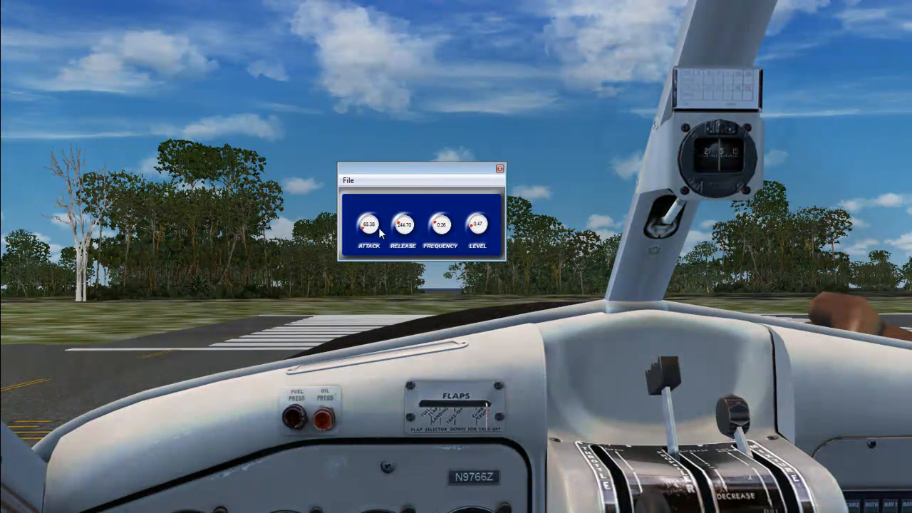
pyautogui.click(348, 180)
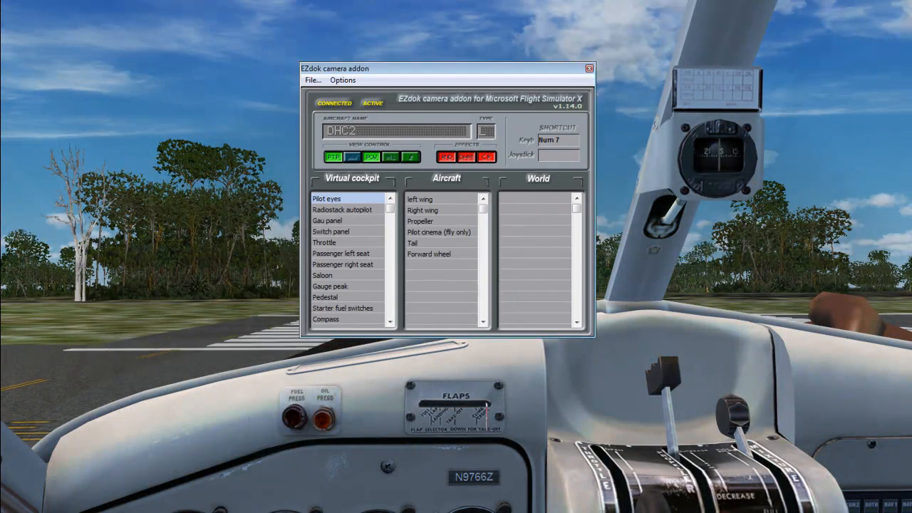
# Step: Close the EZdok camera studio window to return to the simulator
pyautogui.moveTo(448, 68); pyautogui.dragTo(587, 71)
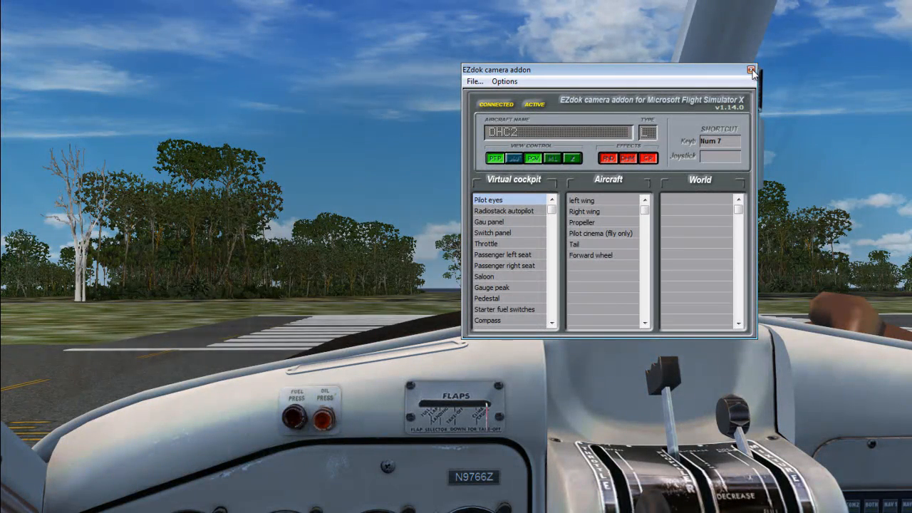
pyautogui.moveTo(606, 68); pyautogui.dragTo(449, 71)
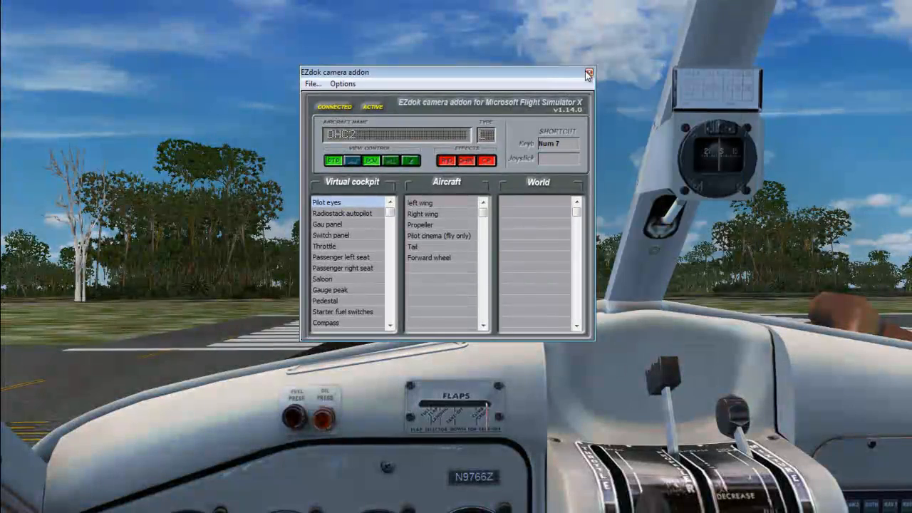
pyautogui.click(587, 75)
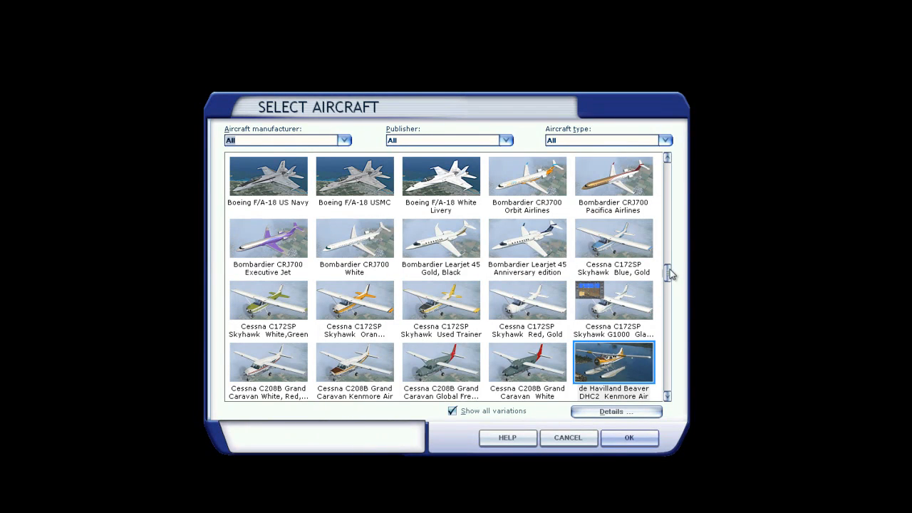
# Step: Choose a de Havilland Canada DHC-6-300 variant and confirm the aircraft change
pyautogui.scroll(-3)
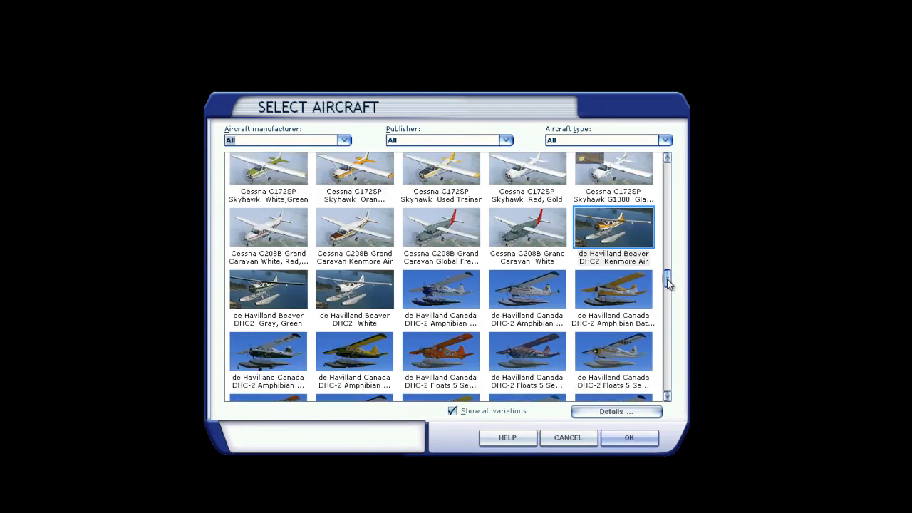
pyautogui.scroll(-3)
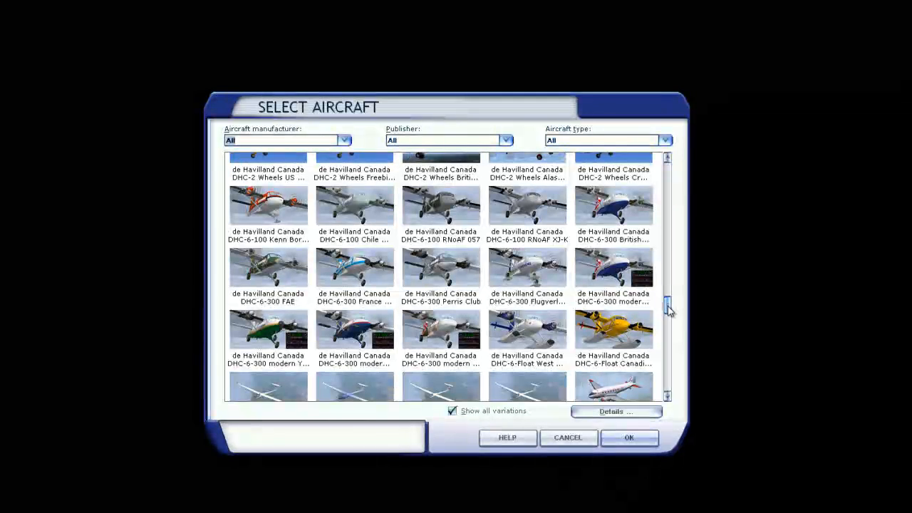
pyautogui.click(613, 207)
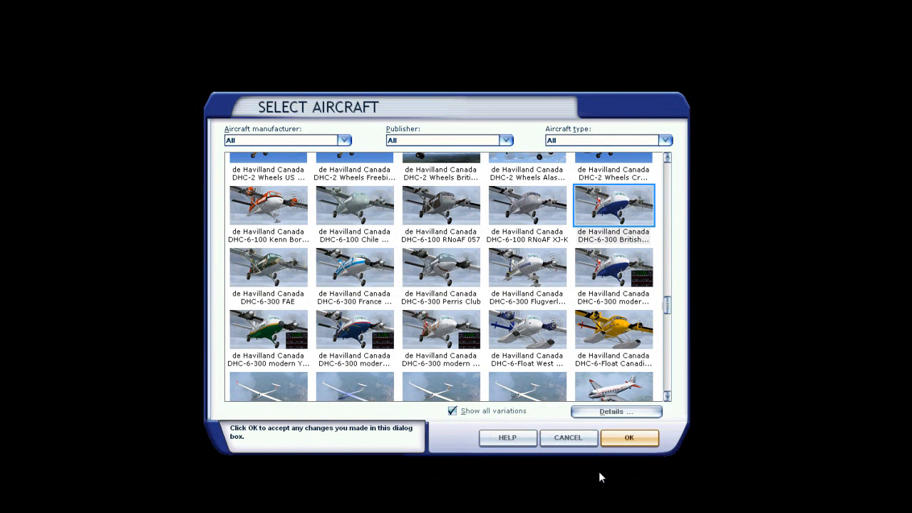
pyautogui.click(628, 437)
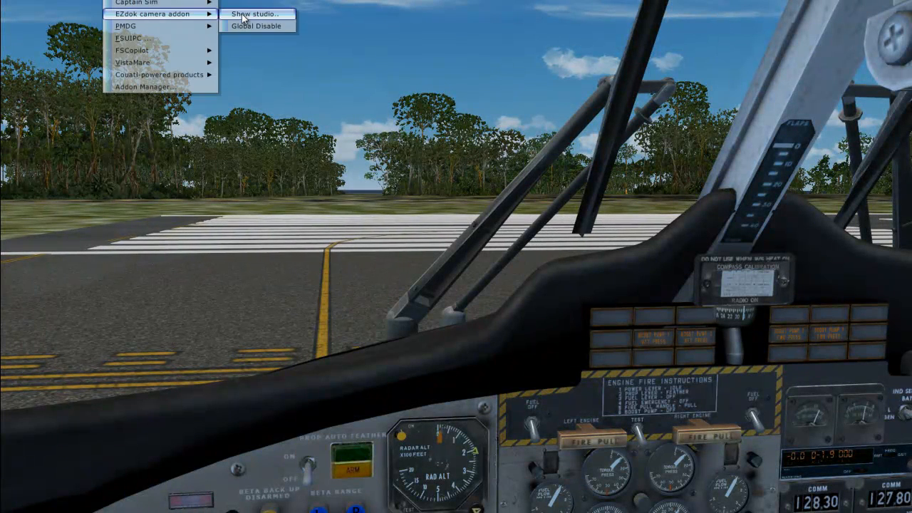
# Step: Create a new virtual cockpit camera named 'Pilot View' for the DHC-6 and select it
pyautogui.click(245, 13)
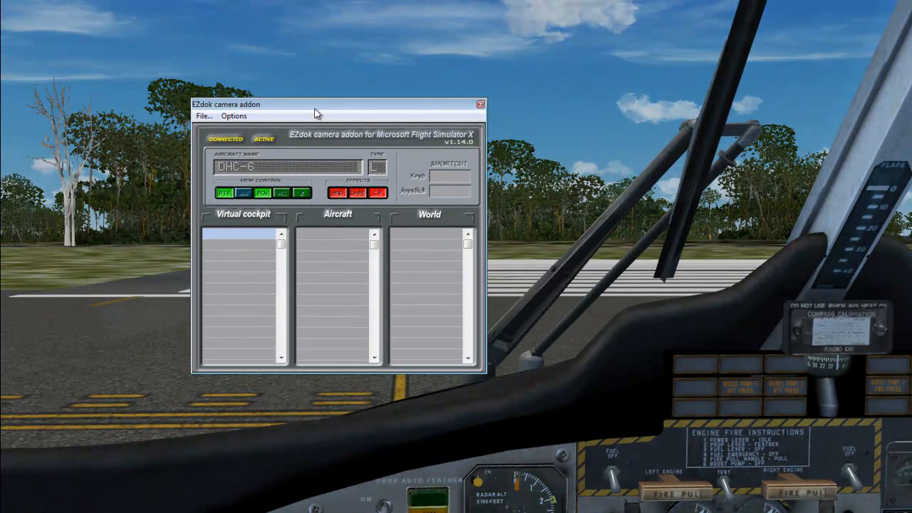
pyautogui.moveTo(316, 104); pyautogui.dragTo(349, 81)
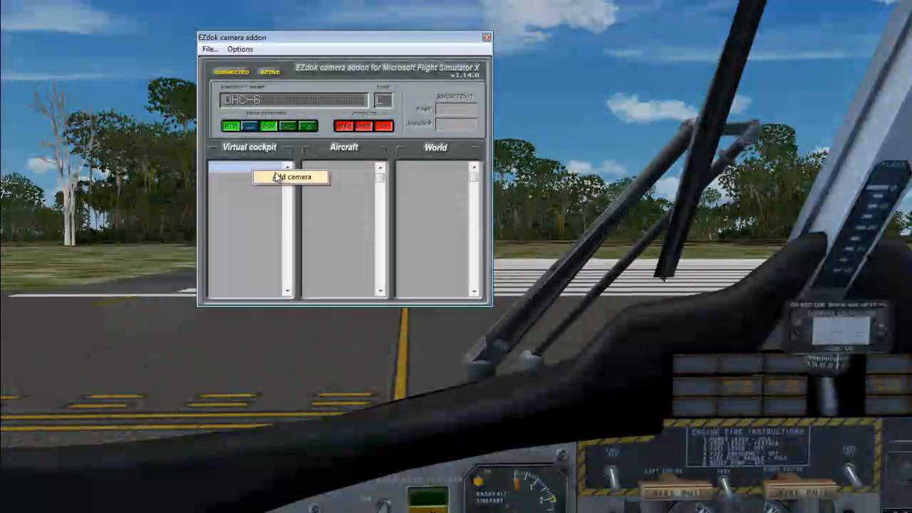
pyautogui.click(290, 177)
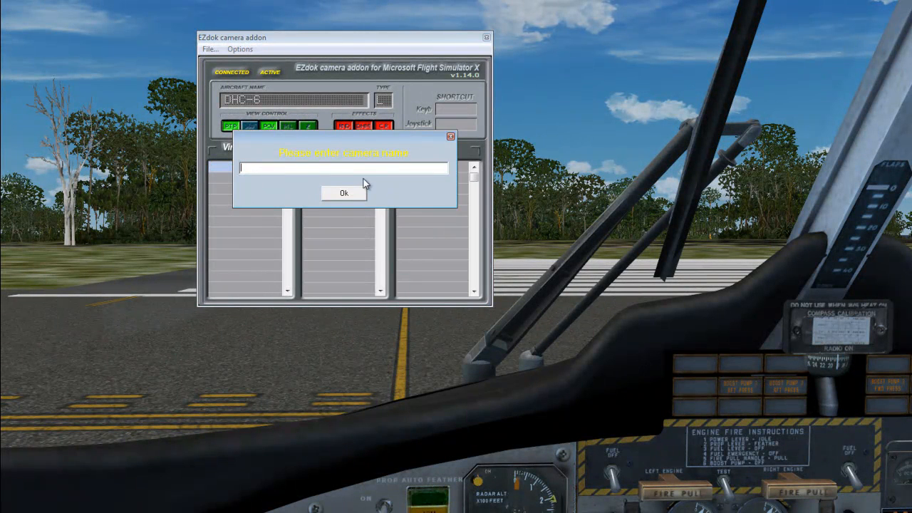
pyautogui.write('Pilot View')
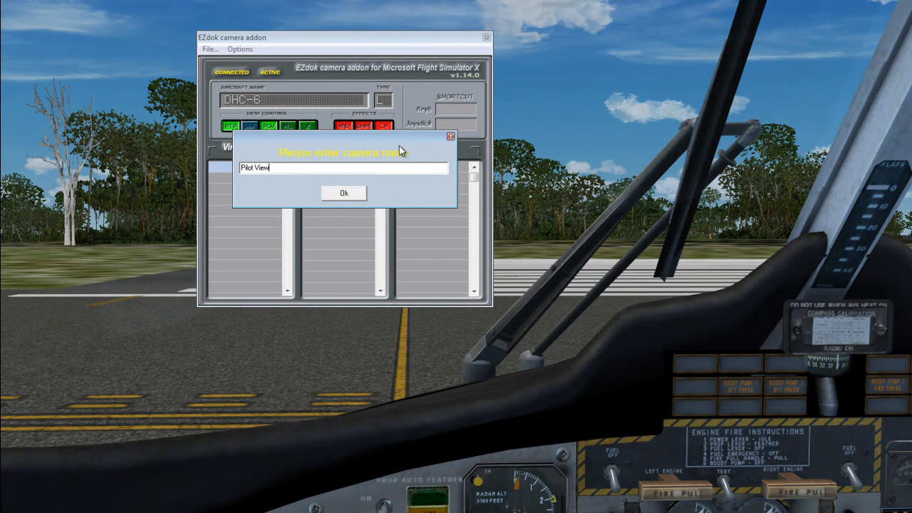
pyautogui.click(344, 194)
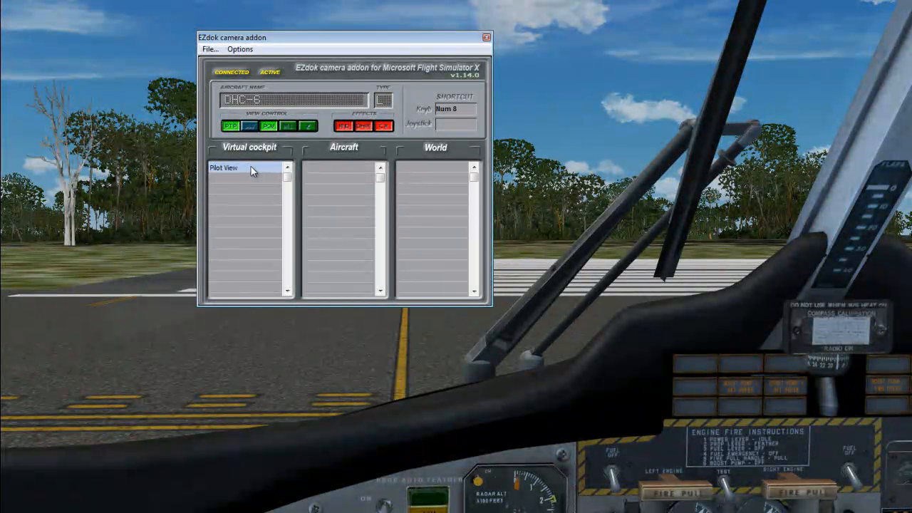
pyautogui.click(456, 109)
pyautogui.write('7')
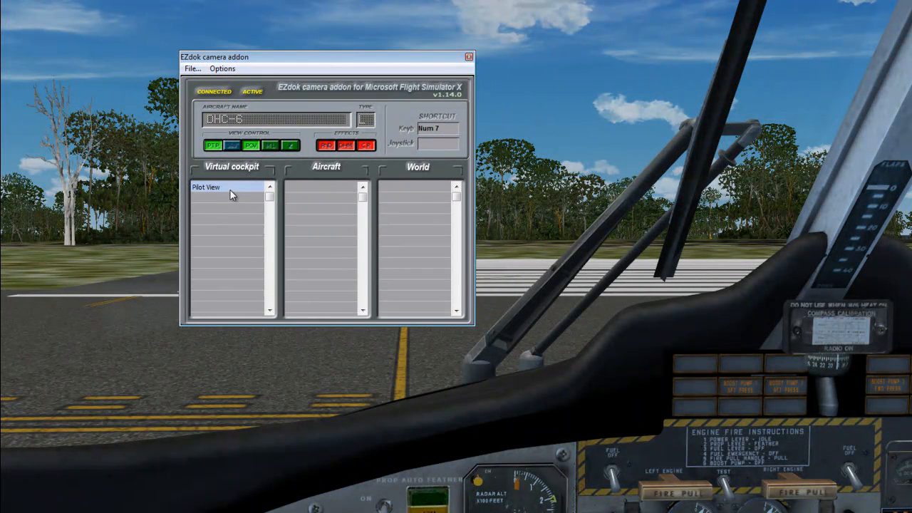
pyautogui.moveTo(214, 193)
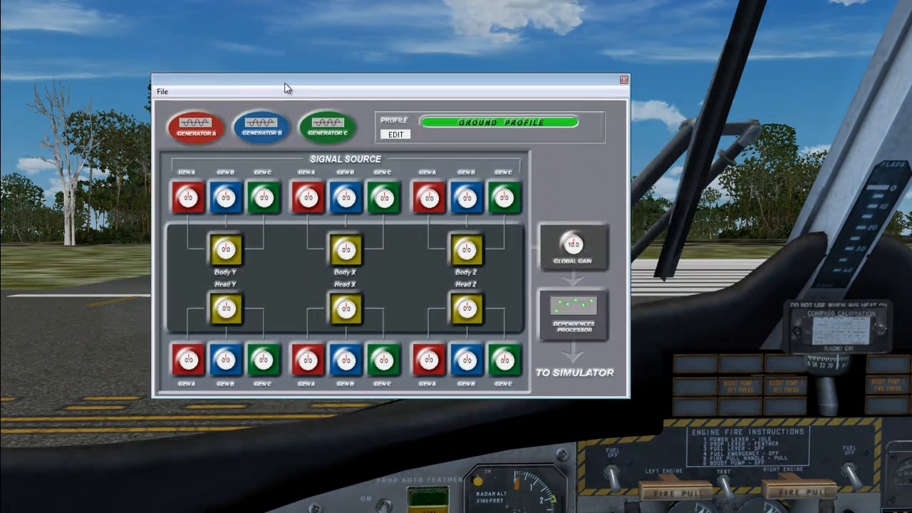
# Step: Full-import the light.vib effect with generators, then switch to the On Air profile
pyautogui.click(163, 92)
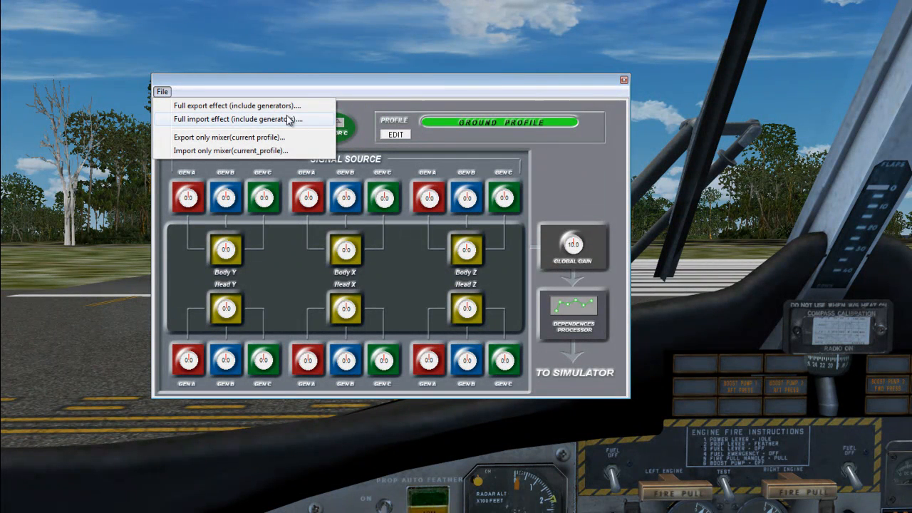
pyautogui.click(235, 120)
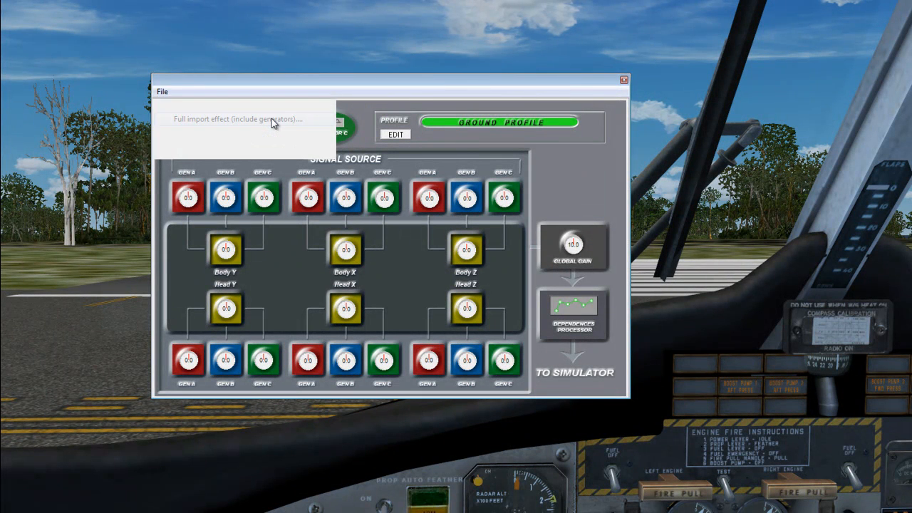
pyautogui.click(237, 120)
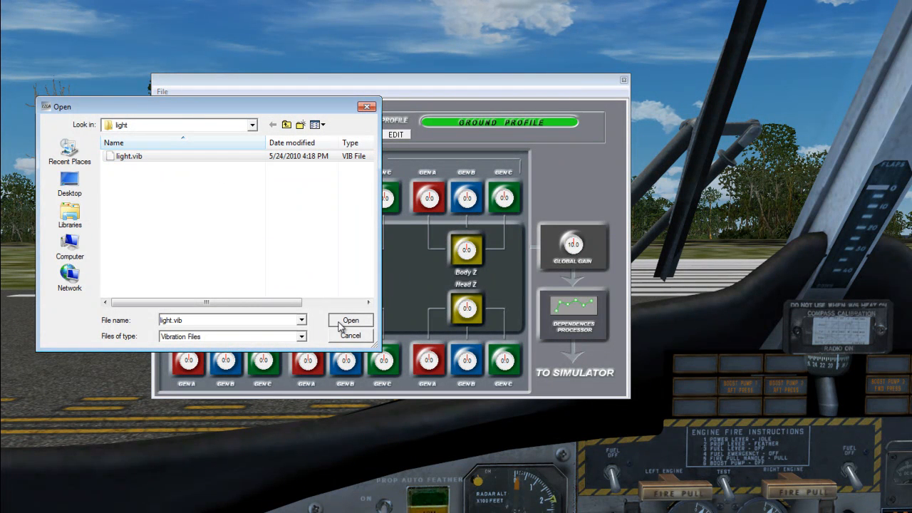
pyautogui.click(350, 319)
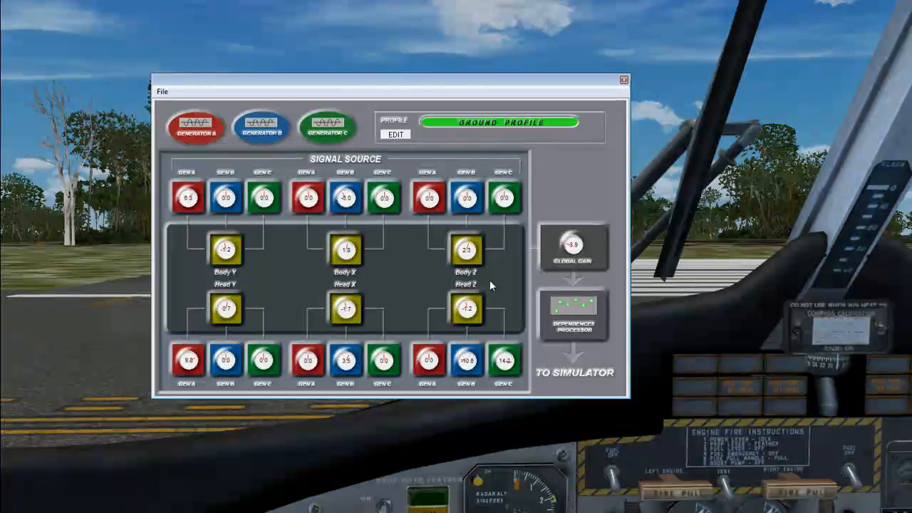
pyautogui.click(396, 134)
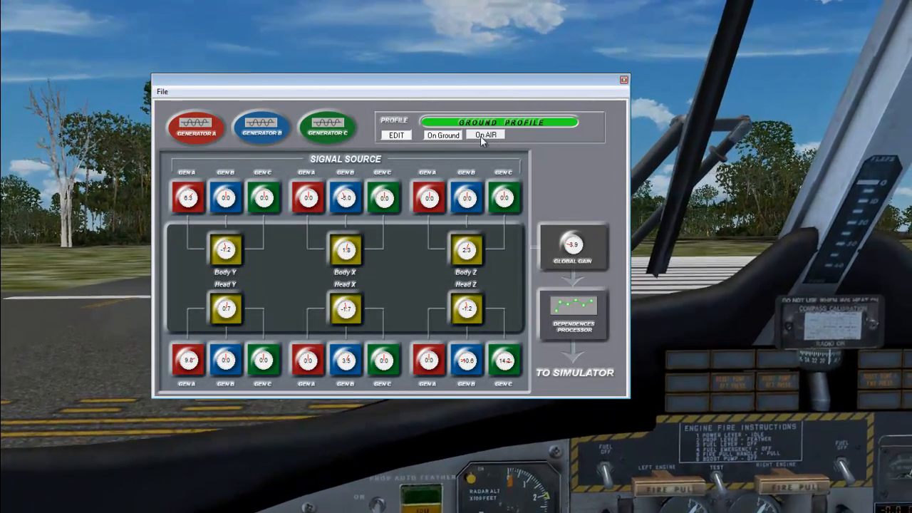
pyautogui.click(484, 134)
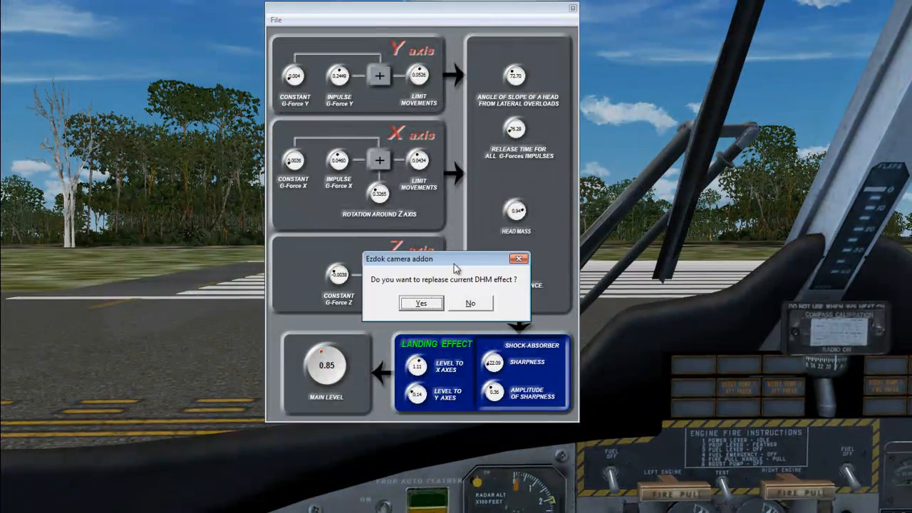
# Step: Replace the current DHM head-movement effect and import the remaining saved effect settings
pyautogui.click(420, 302)
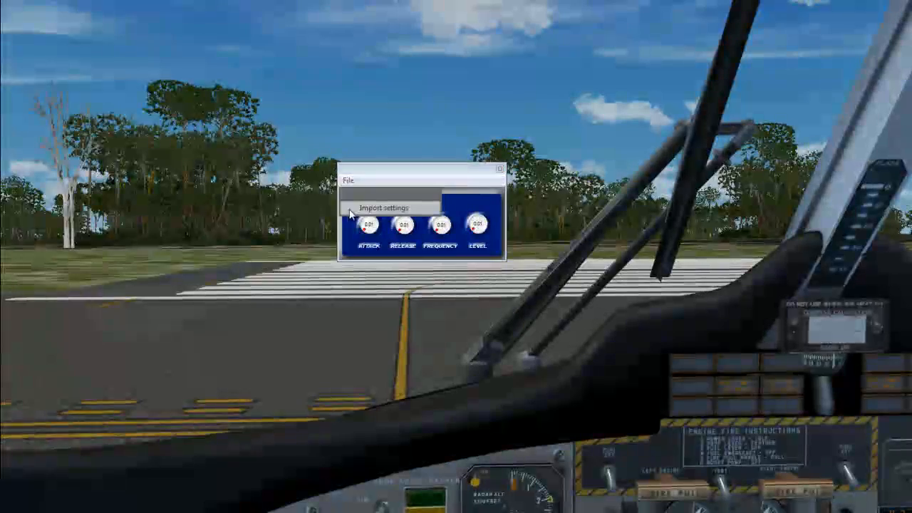
pyautogui.click(389, 208)
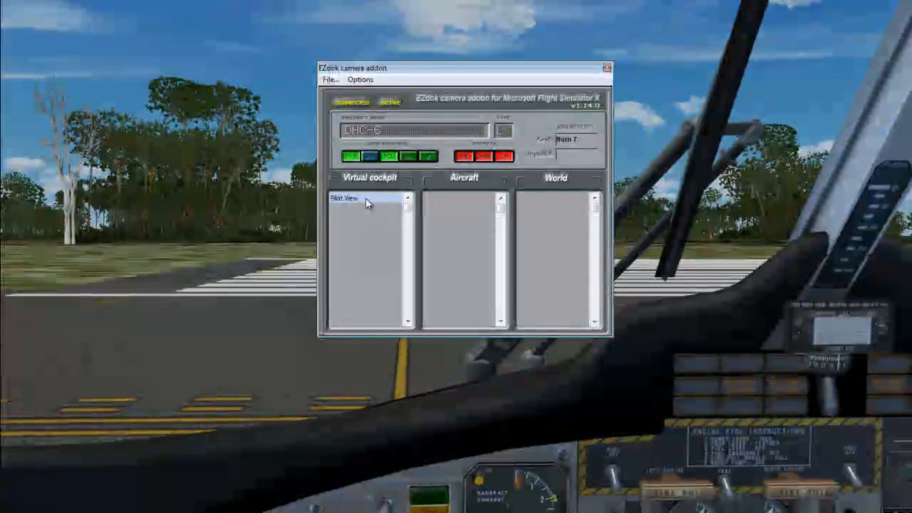
# Step: Clone Pilot View with effects as a Co-Pilot camera, then reselect Pilot View
pyautogui.rightClick(345, 198)
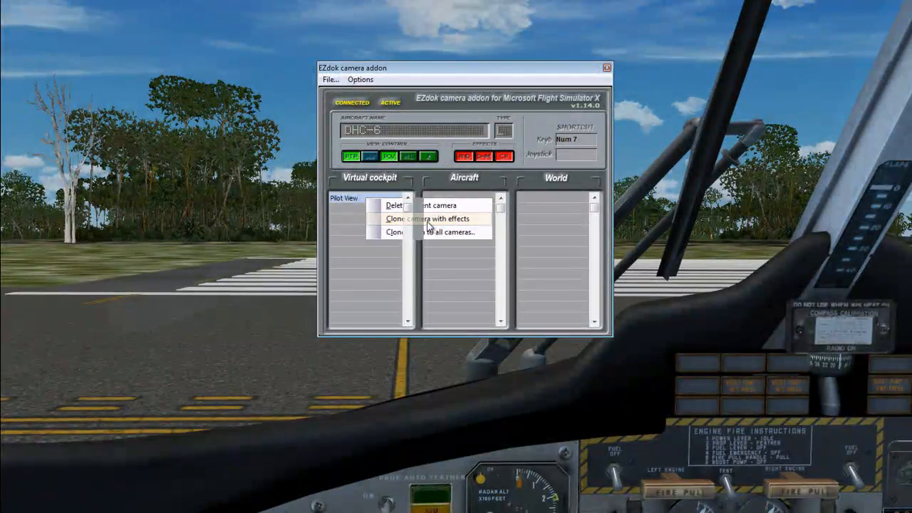
pyautogui.click(428, 220)
pyautogui.write('Co Pilot')
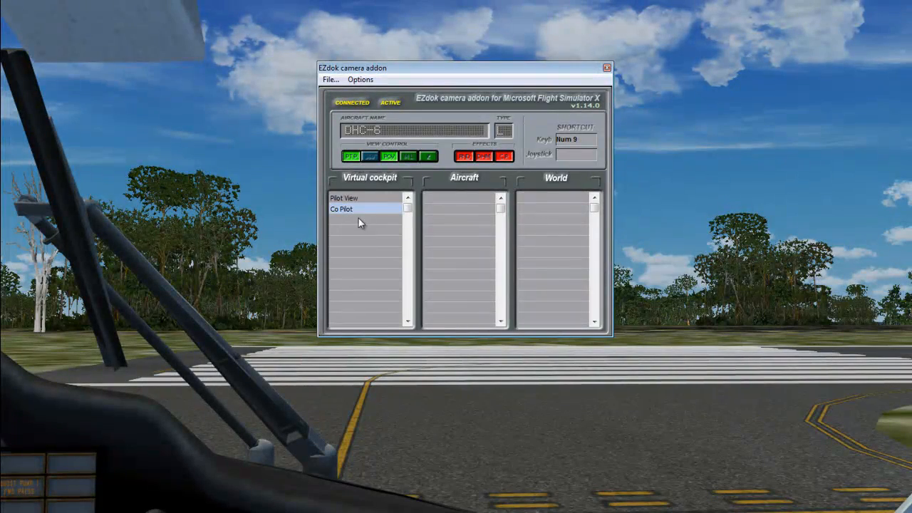
pyautogui.click(343, 198)
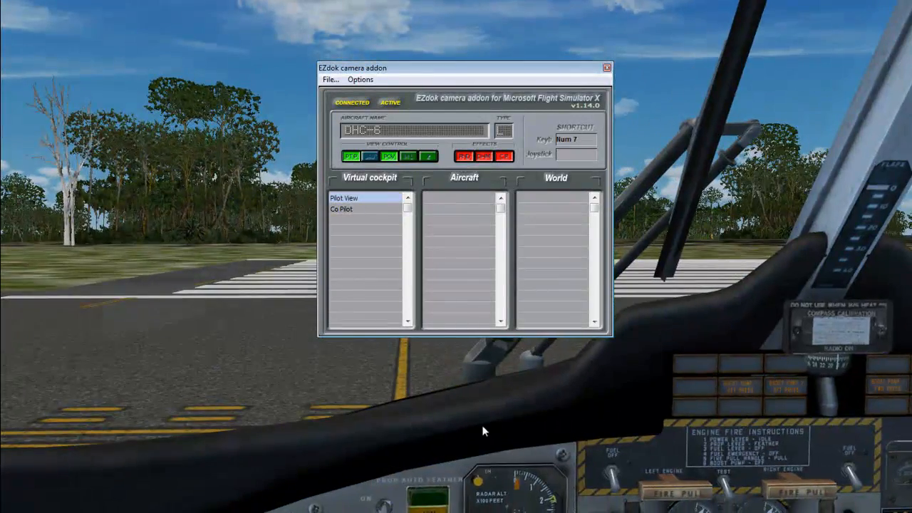
# Step: Clone Co-Pilot with effects as an Overhead camera, select it, and close the studio
pyautogui.rightClick(344, 208)
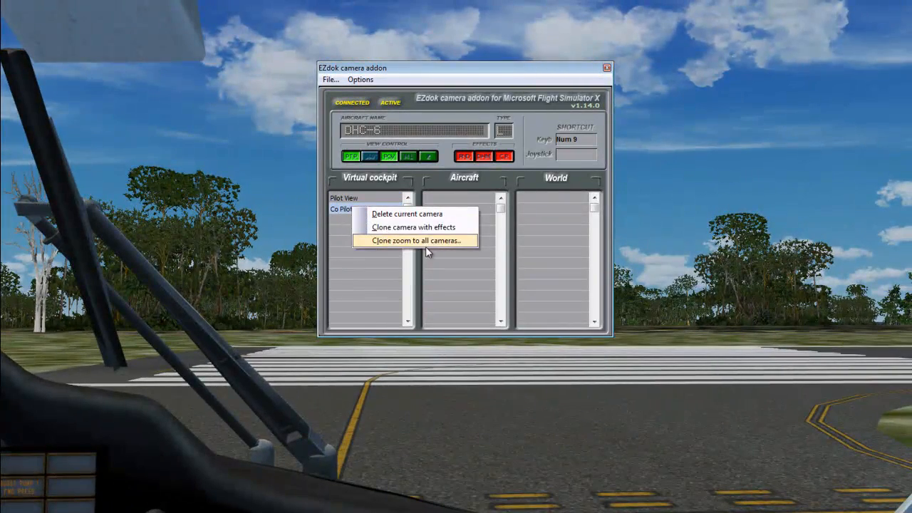
pyautogui.click(413, 226)
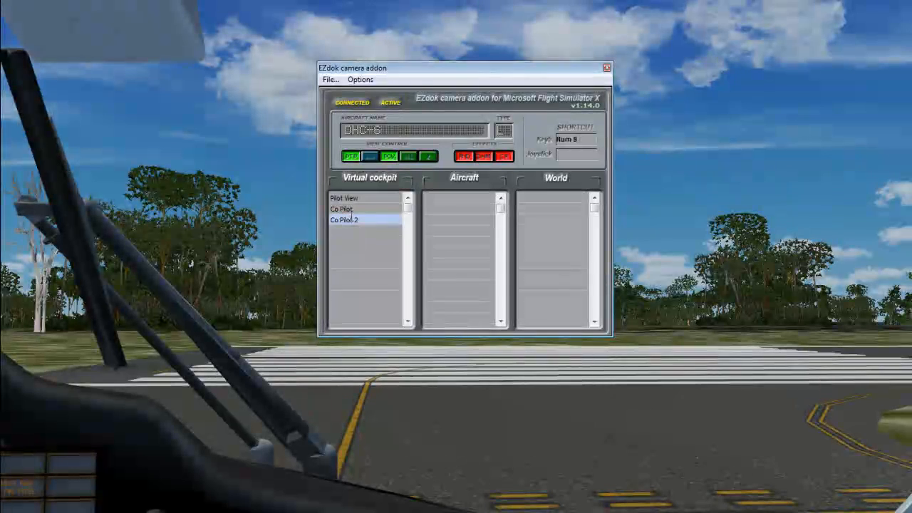
pyautogui.click(344, 219)
pyautogui.write('Overhead')
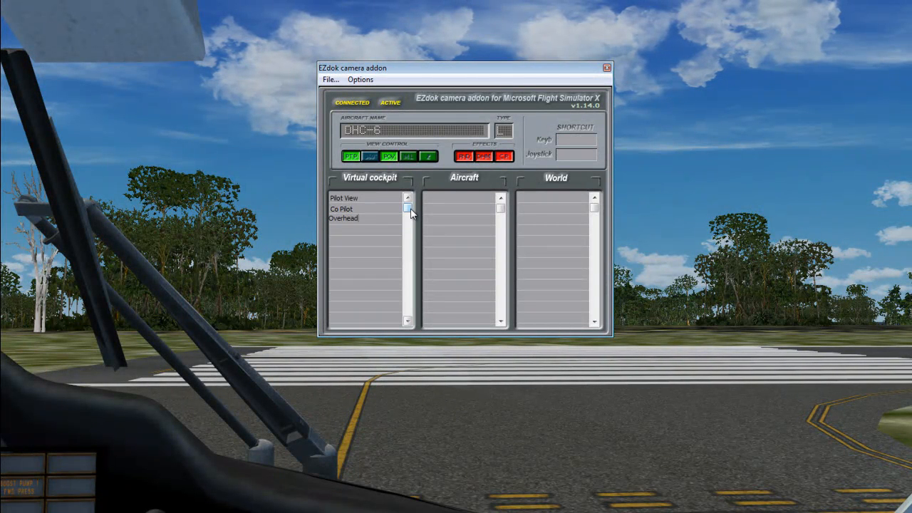
pyautogui.click(343, 220)
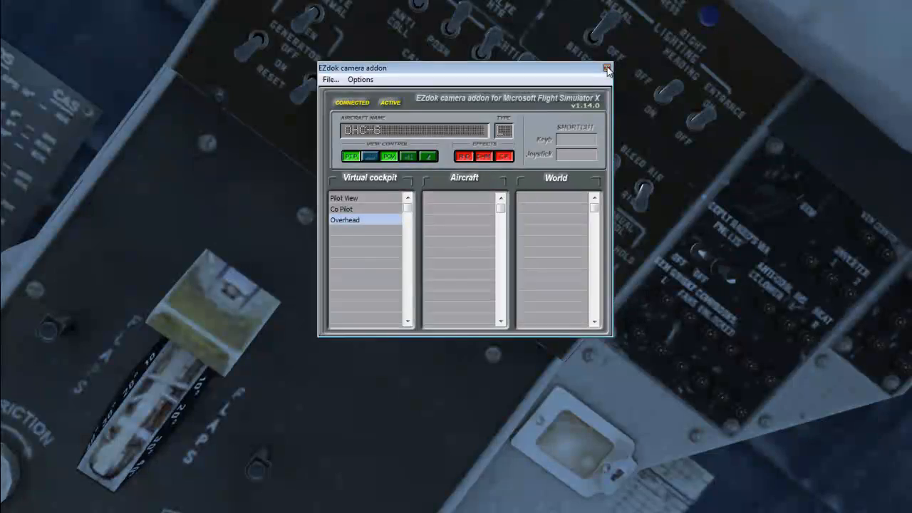
pyautogui.click(607, 69)
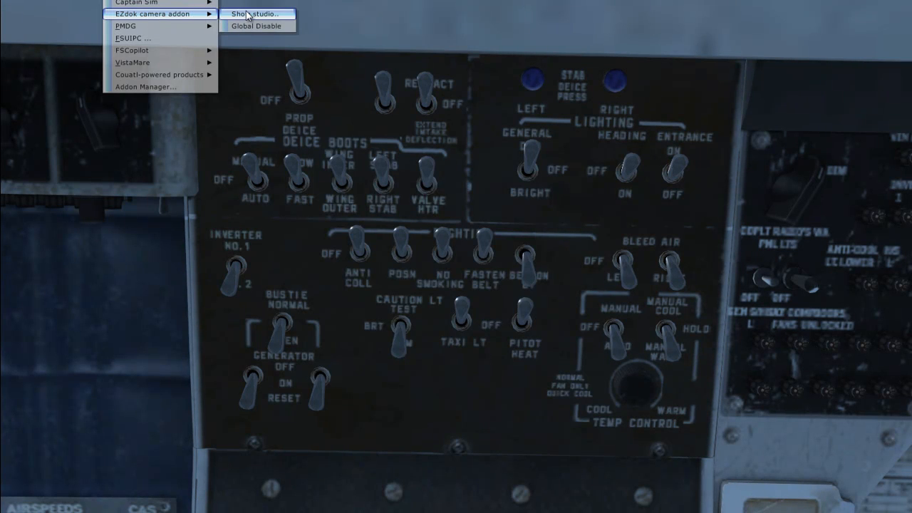
# Step: Show the EZdok studio again via Add-ons and select the Pilot View camera
pyautogui.click(253, 13)
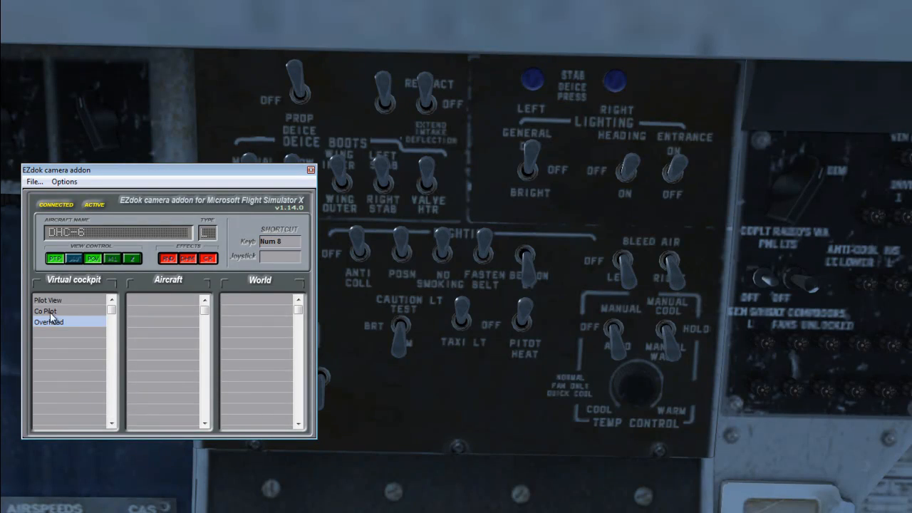
pyautogui.click(48, 299)
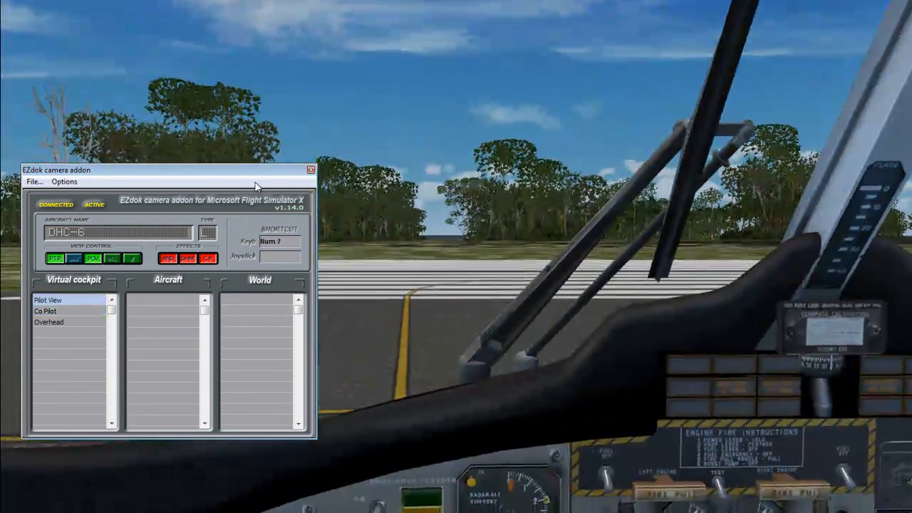